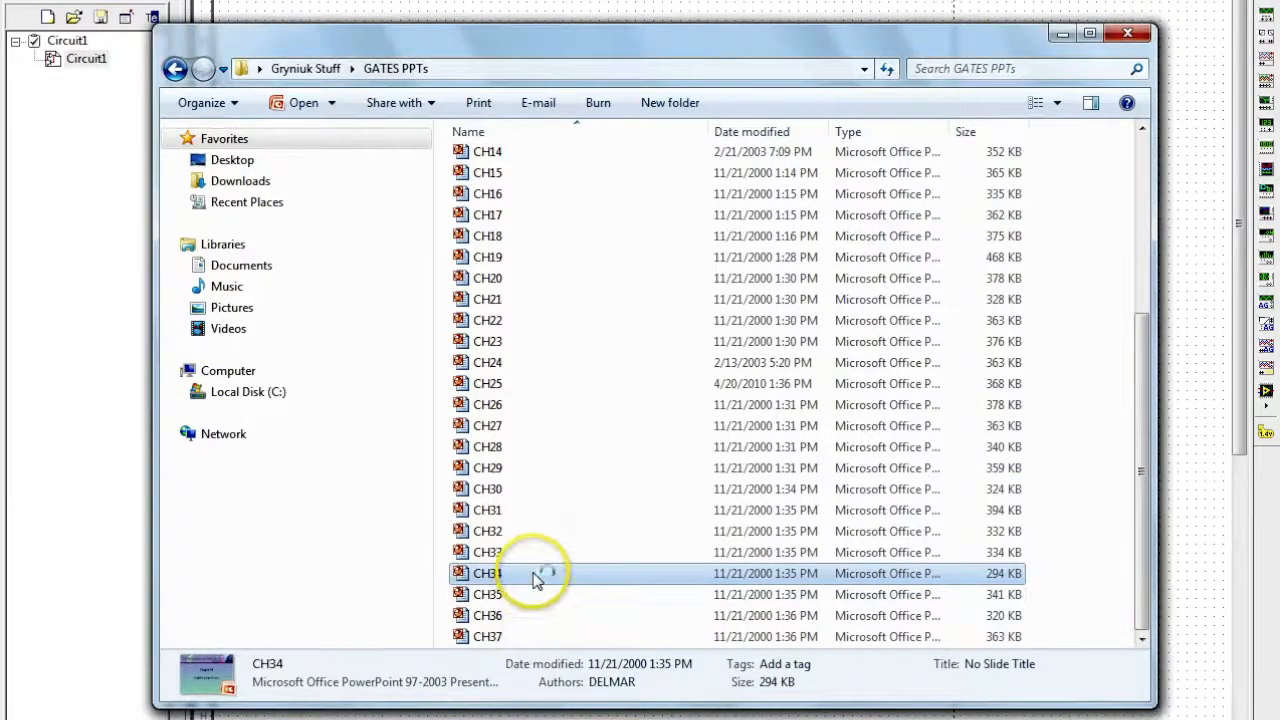
Open the CH34 'Simplifying Logic Circuits' presentation from the GATES PPTs folder.
{"action": "double_click", "coordinate": [474, 572]}
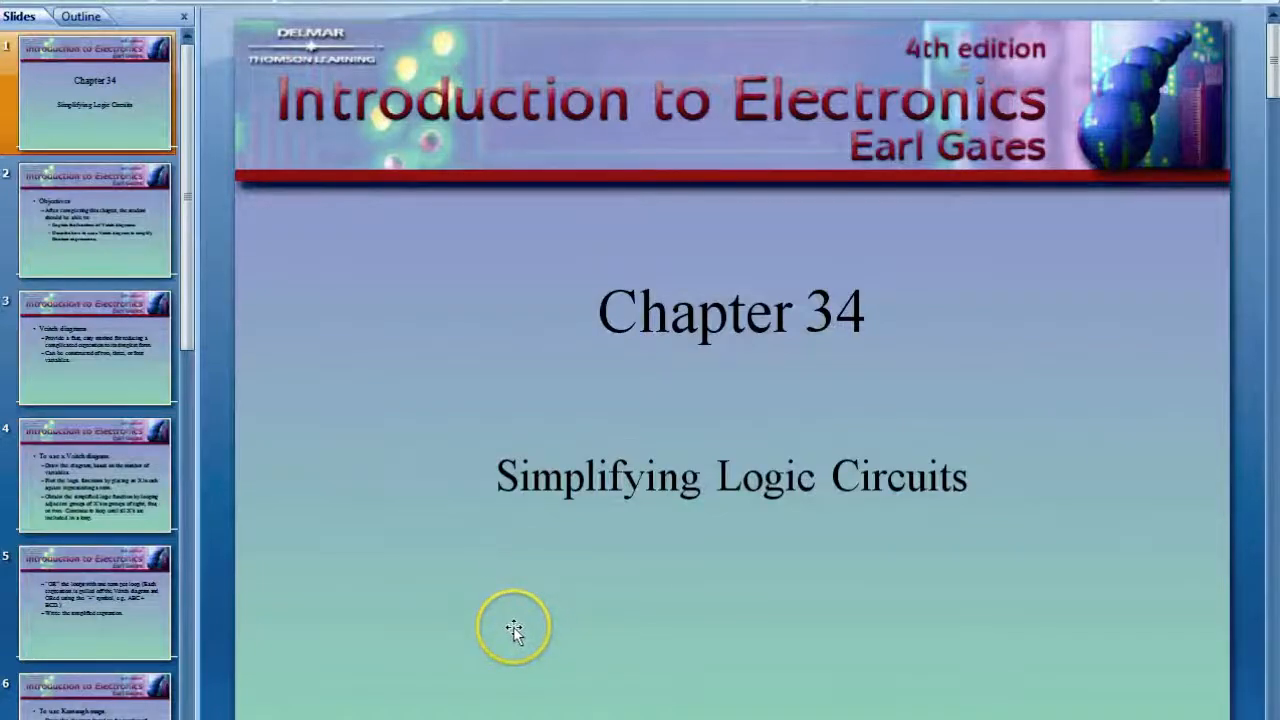
{"action": "mouse_move", "coordinate": [516, 508]}
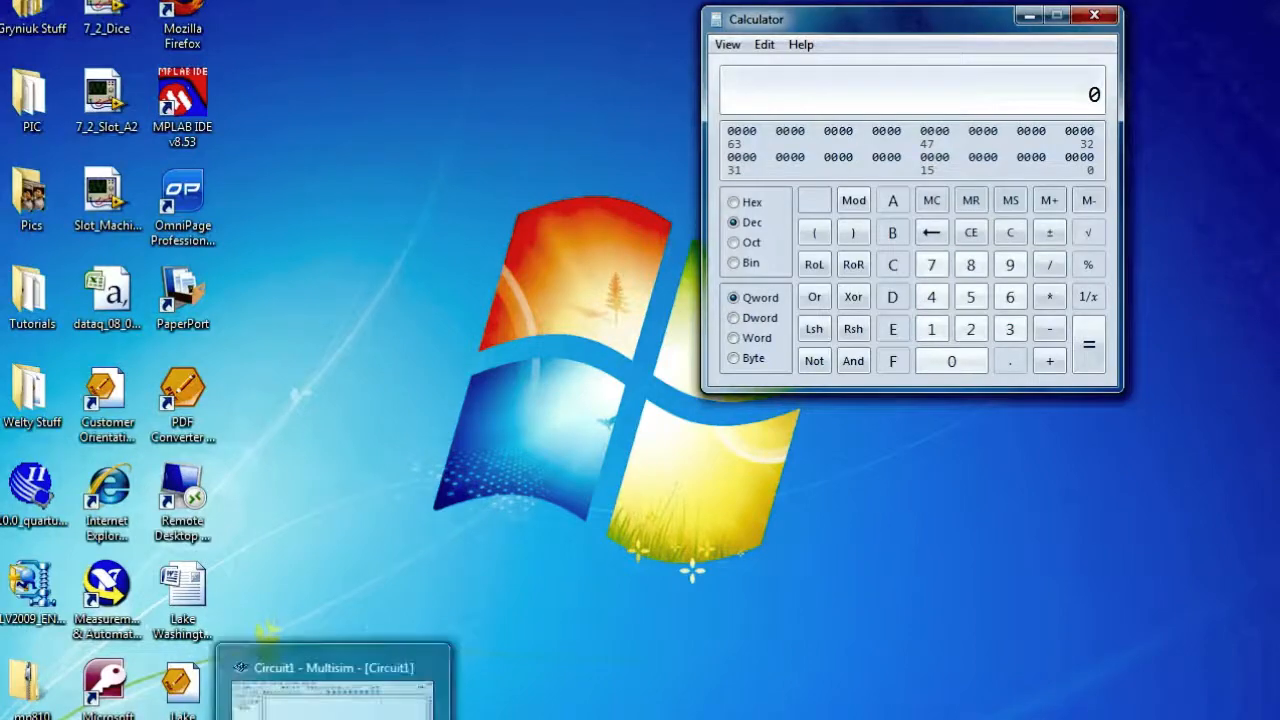
Bring the Multisim circuit window to the front from the taskbar.
{"action": "left_click", "coordinate": [348, 668]}
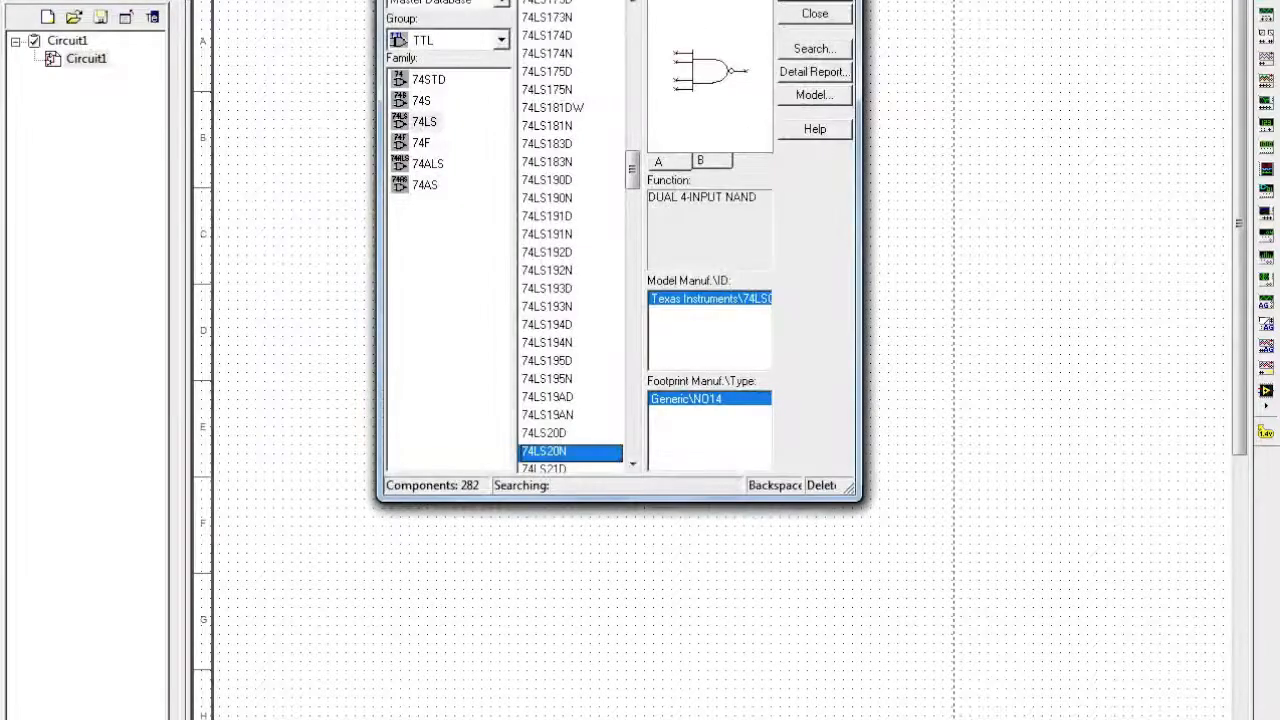
{"action": "mouse_move", "coordinate": [500, 184]}
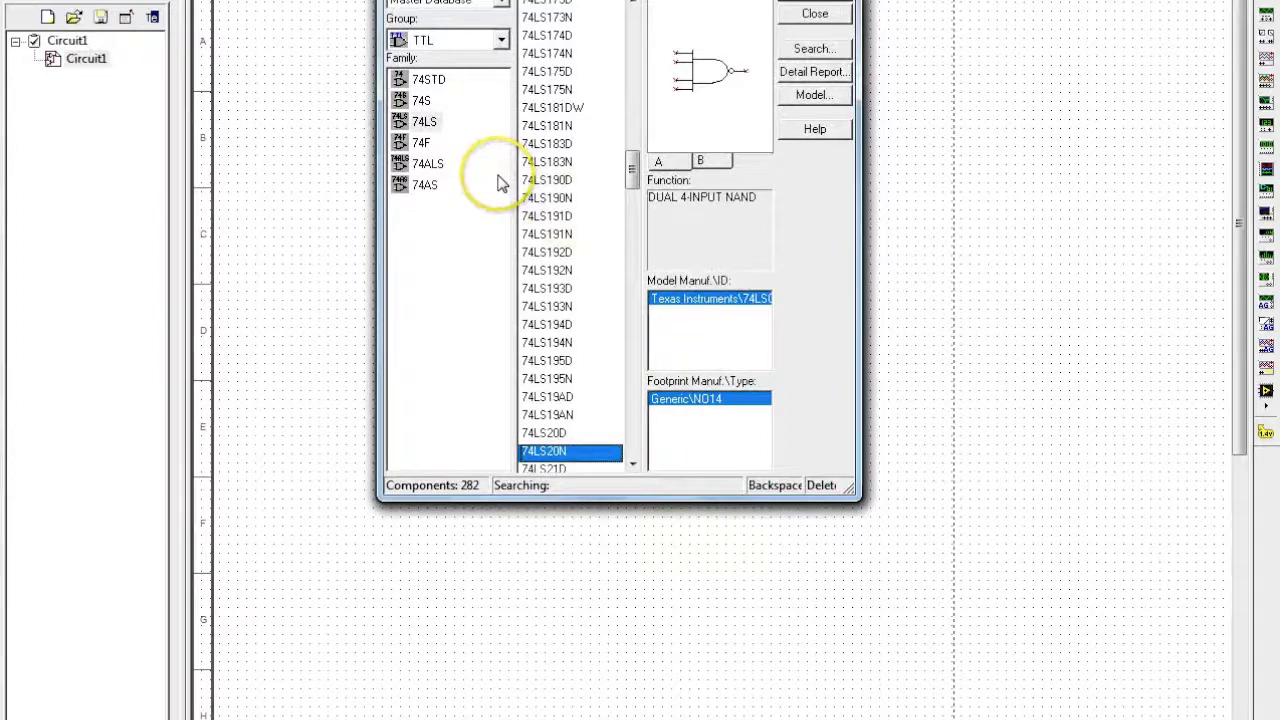
{"action": "mouse_move", "coordinate": [424, 92]}
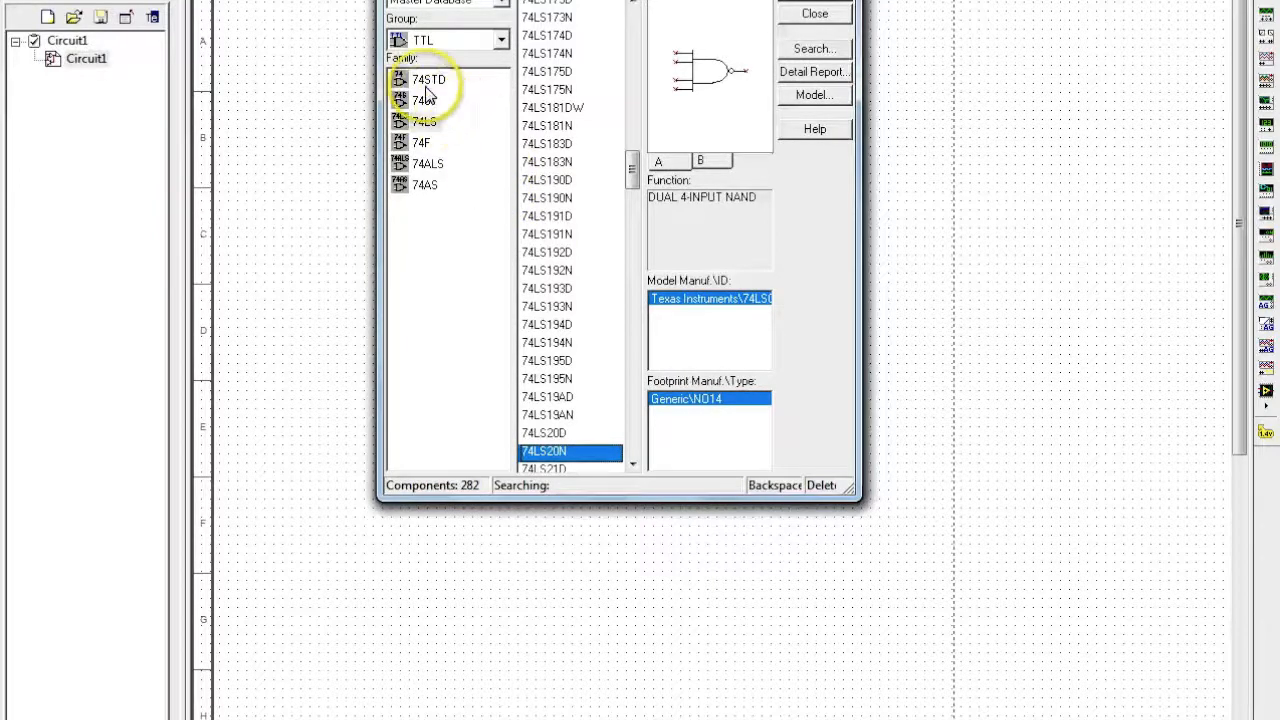
{"action": "left_click", "coordinate": [426, 80]}
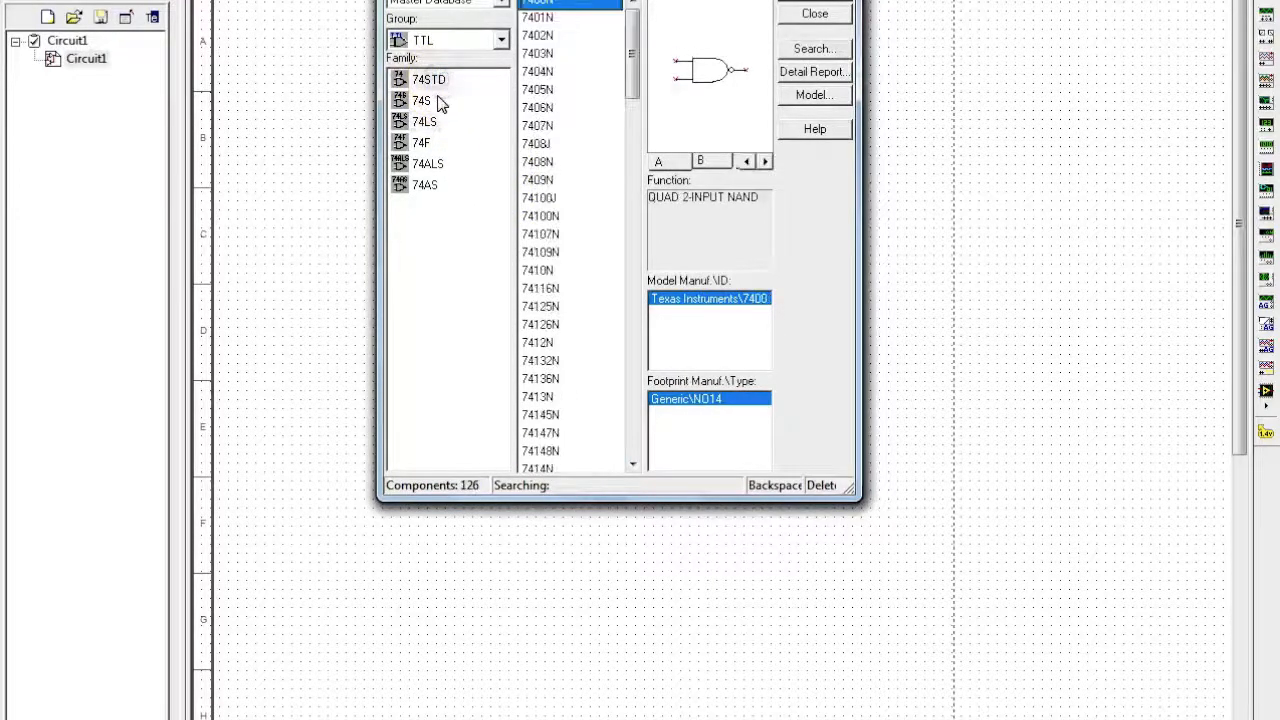
{"action": "left_click", "coordinate": [420, 100]}
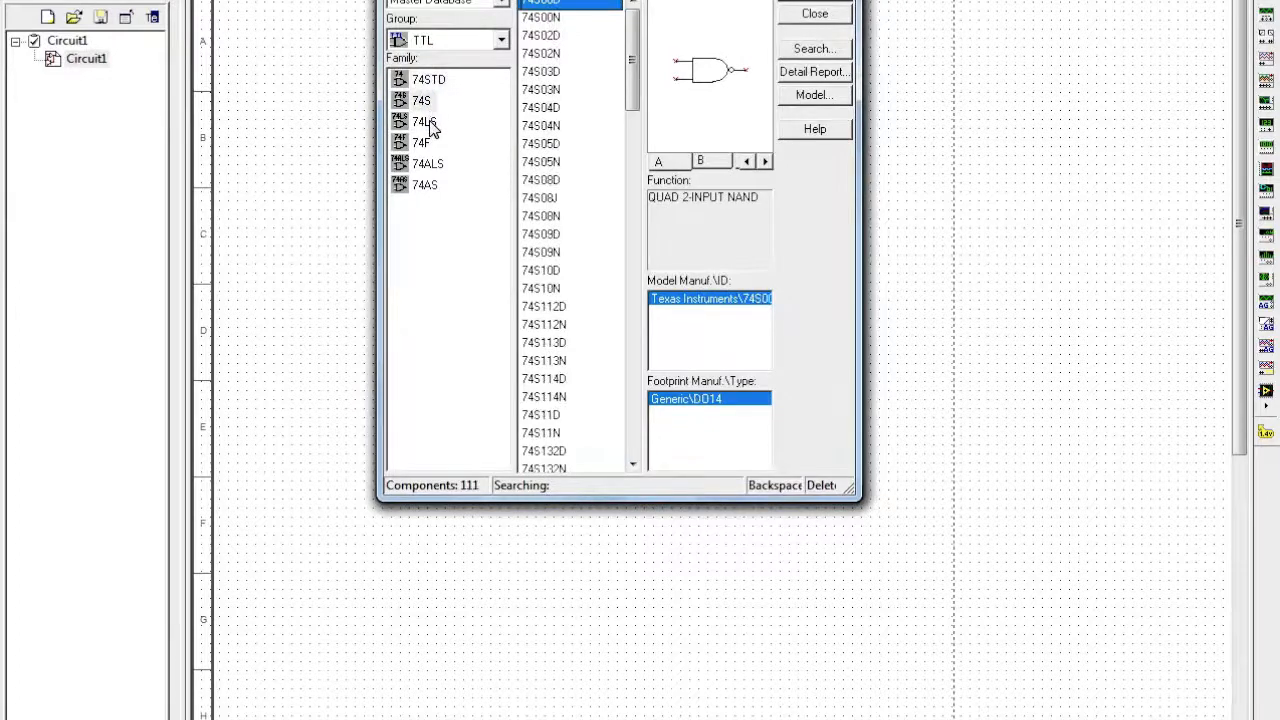
{"action": "left_click", "coordinate": [420, 120]}
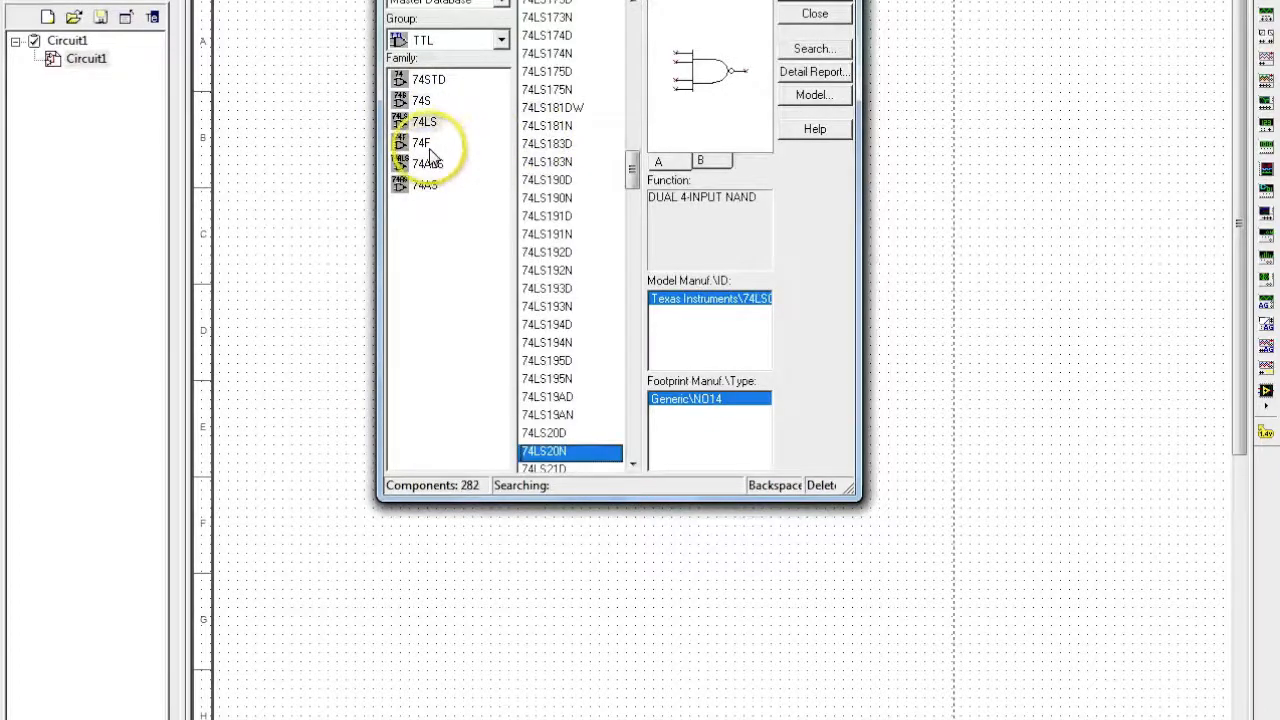
{"action": "left_click", "coordinate": [424, 162]}
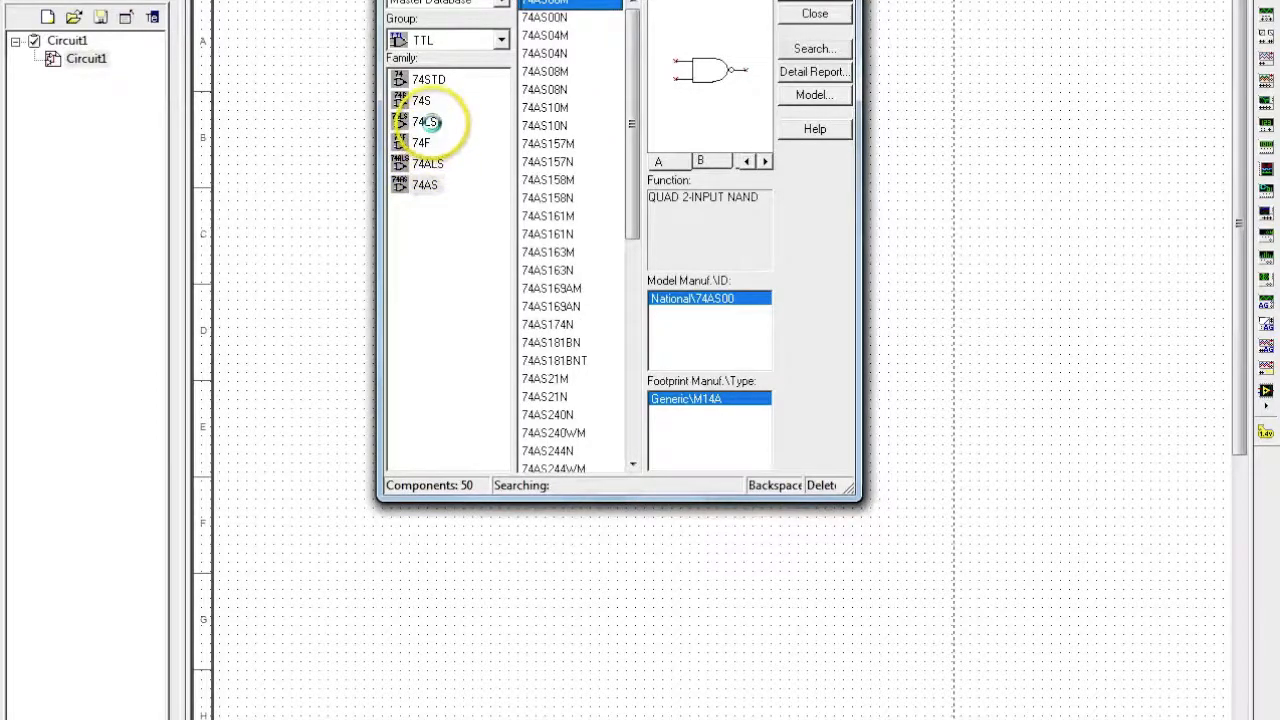
{"action": "left_click", "coordinate": [420, 122]}
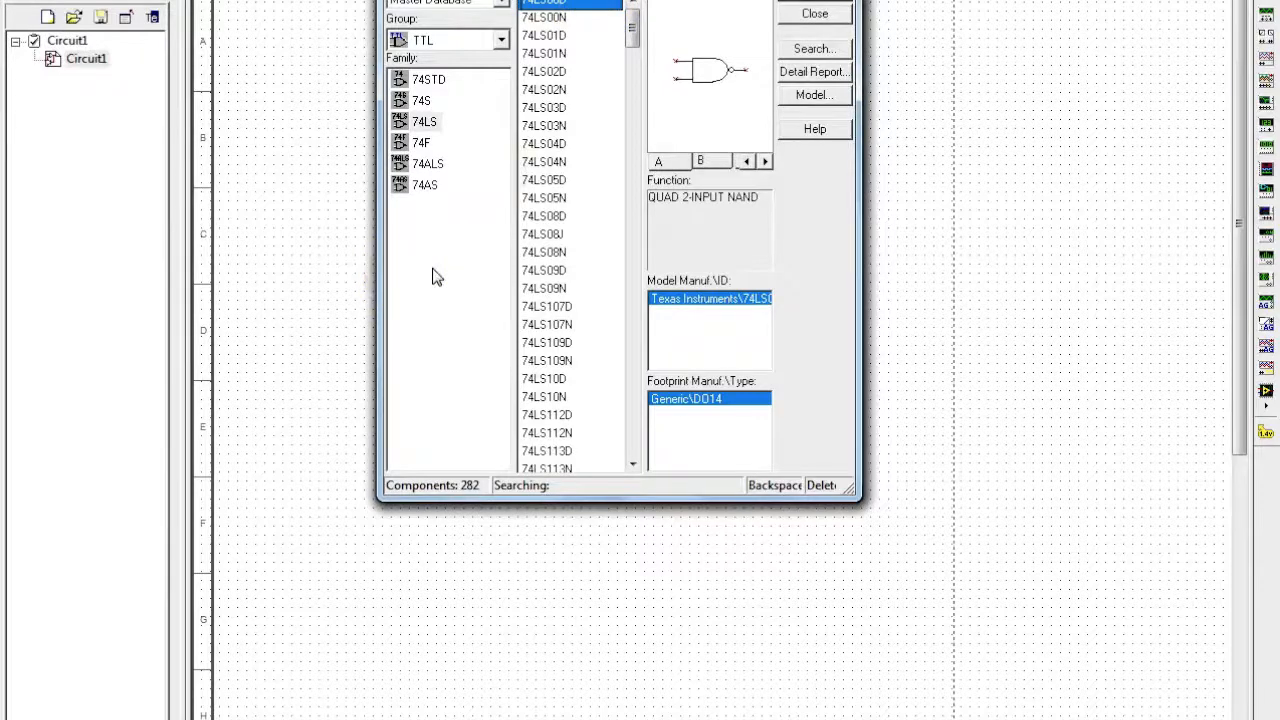
{"action": "mouse_move", "coordinate": [440, 276]}
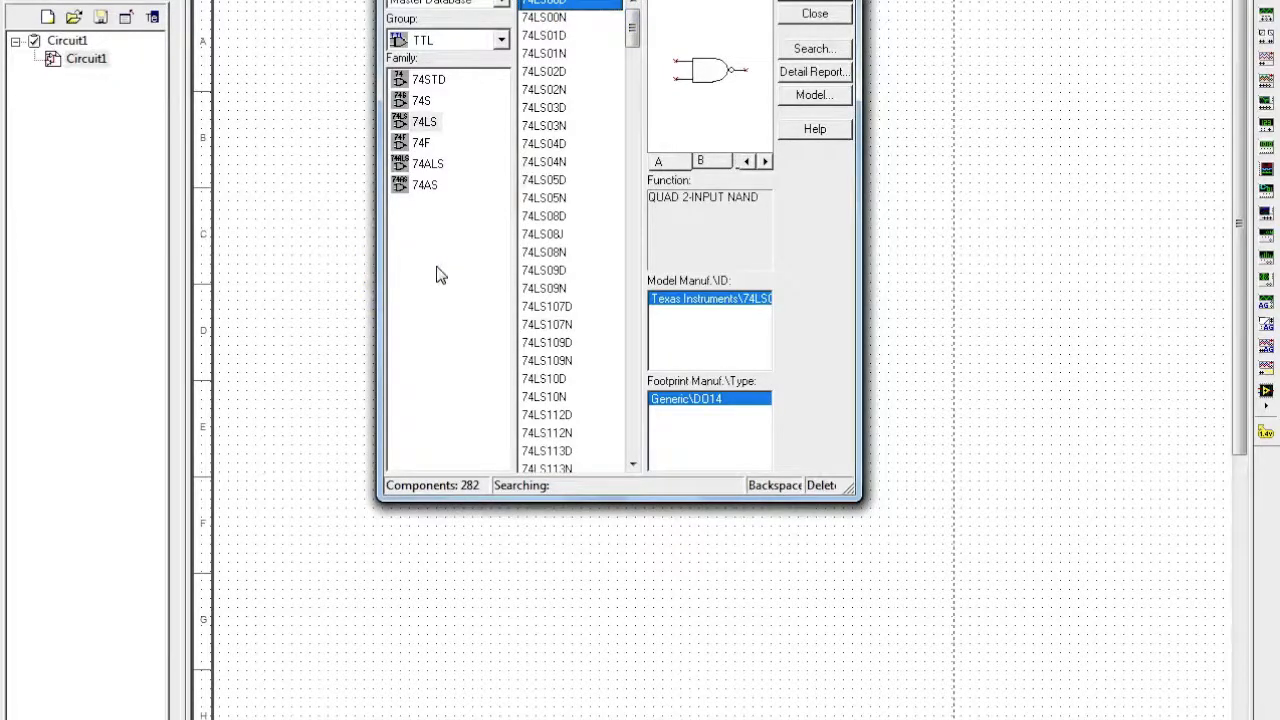
{"action": "mouse_move", "coordinate": [604, 148]}
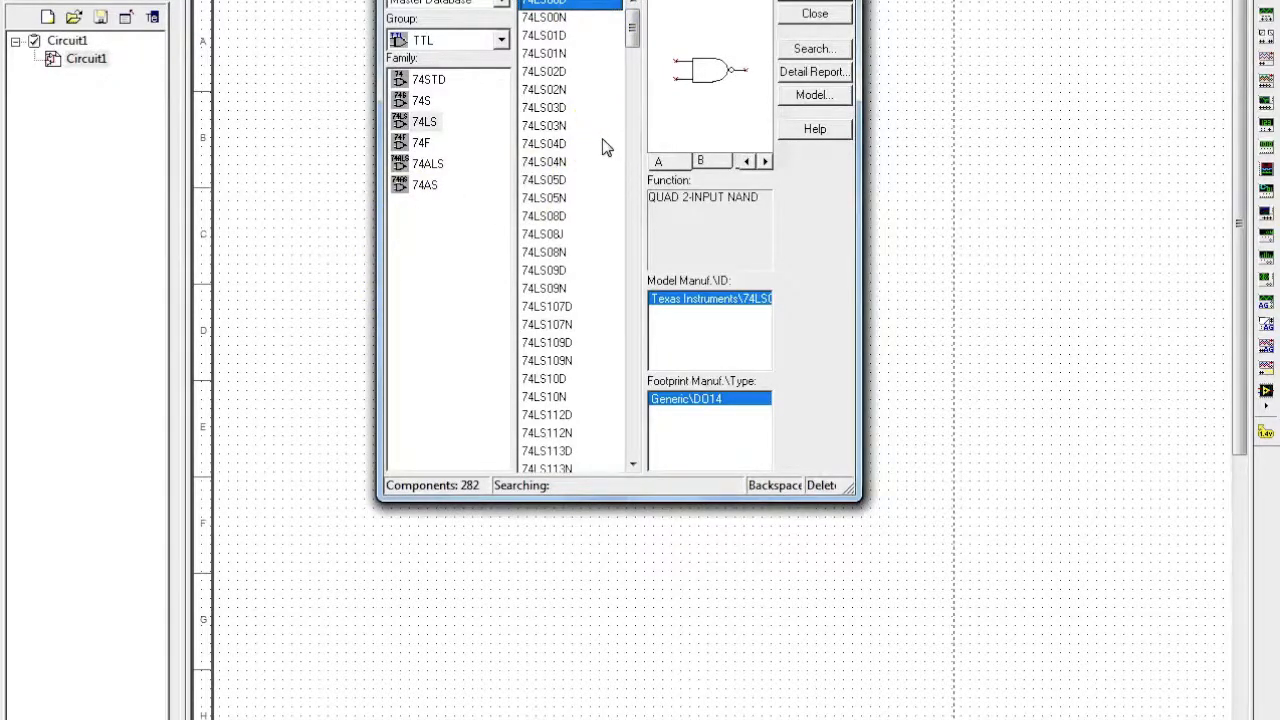
Browse the 74LS parts list, previewing NAND, NOR, inverter and 74LS08 AND parts.
{"action": "left_click", "coordinate": [552, 52]}
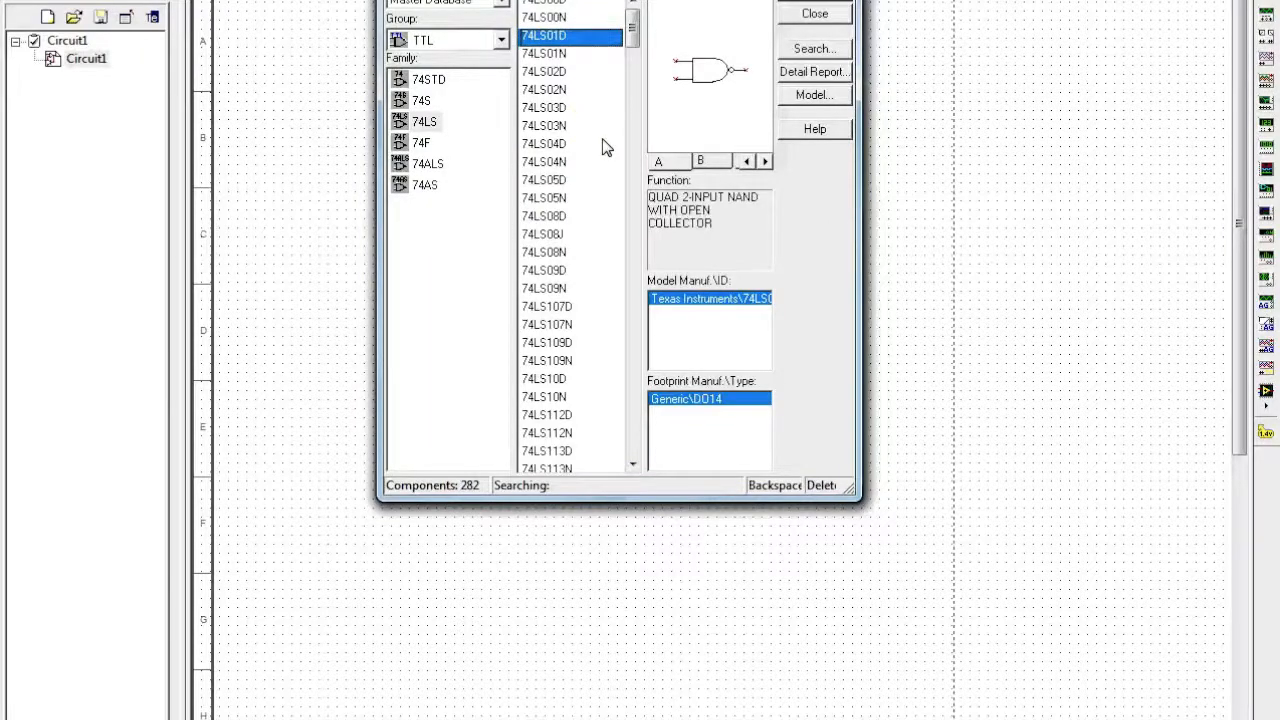
{"action": "left_click", "coordinate": [552, 72]}
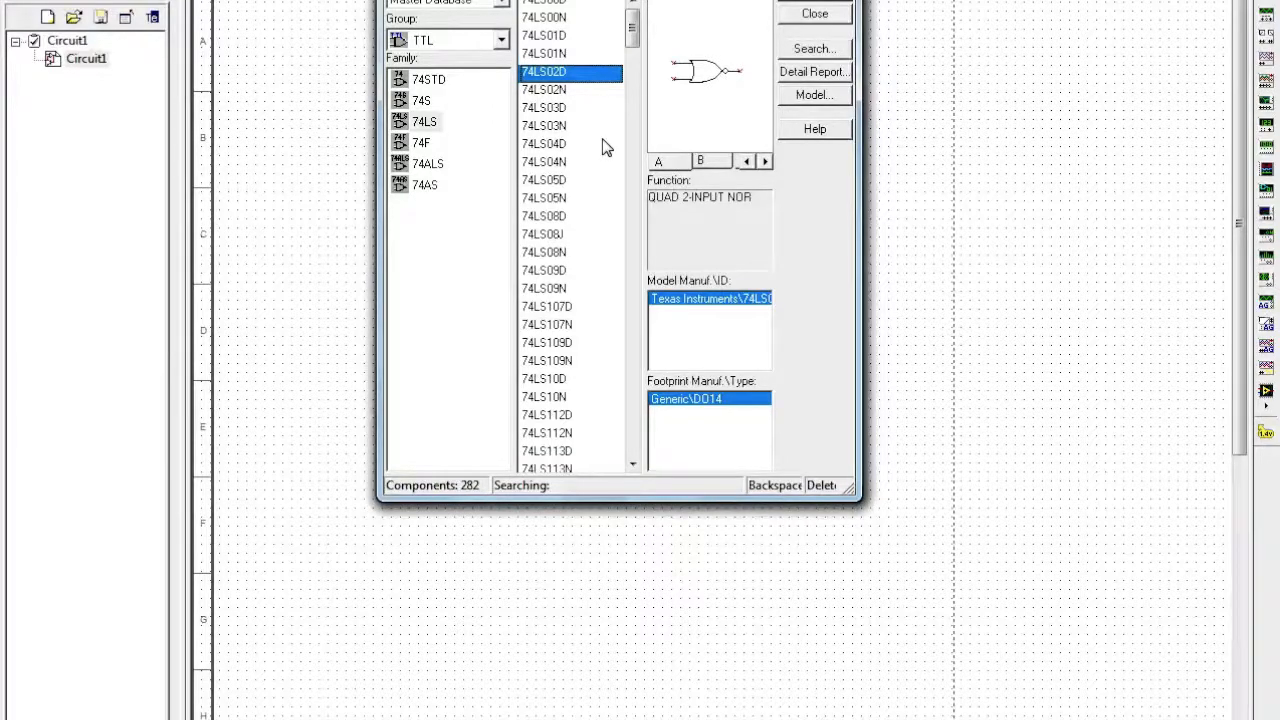
{"action": "left_click", "coordinate": [558, 108]}
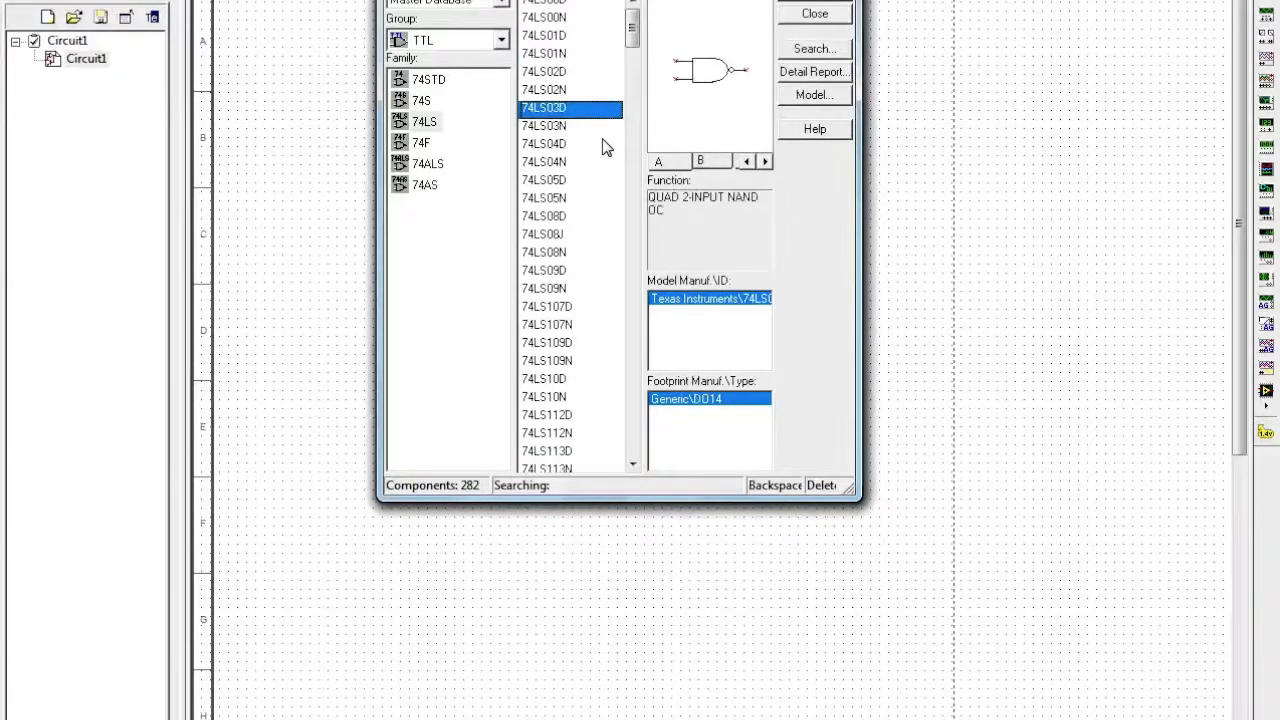
{"action": "left_click", "coordinate": [552, 124]}
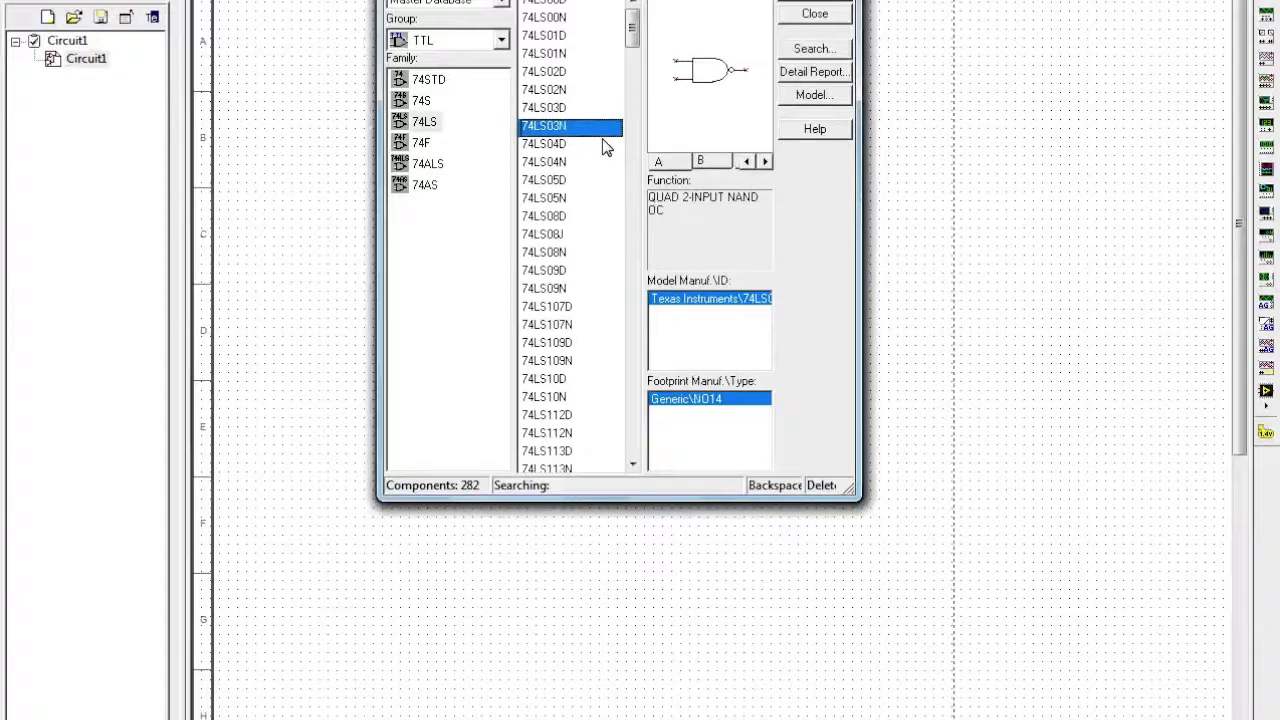
{"action": "left_click", "coordinate": [564, 144]}
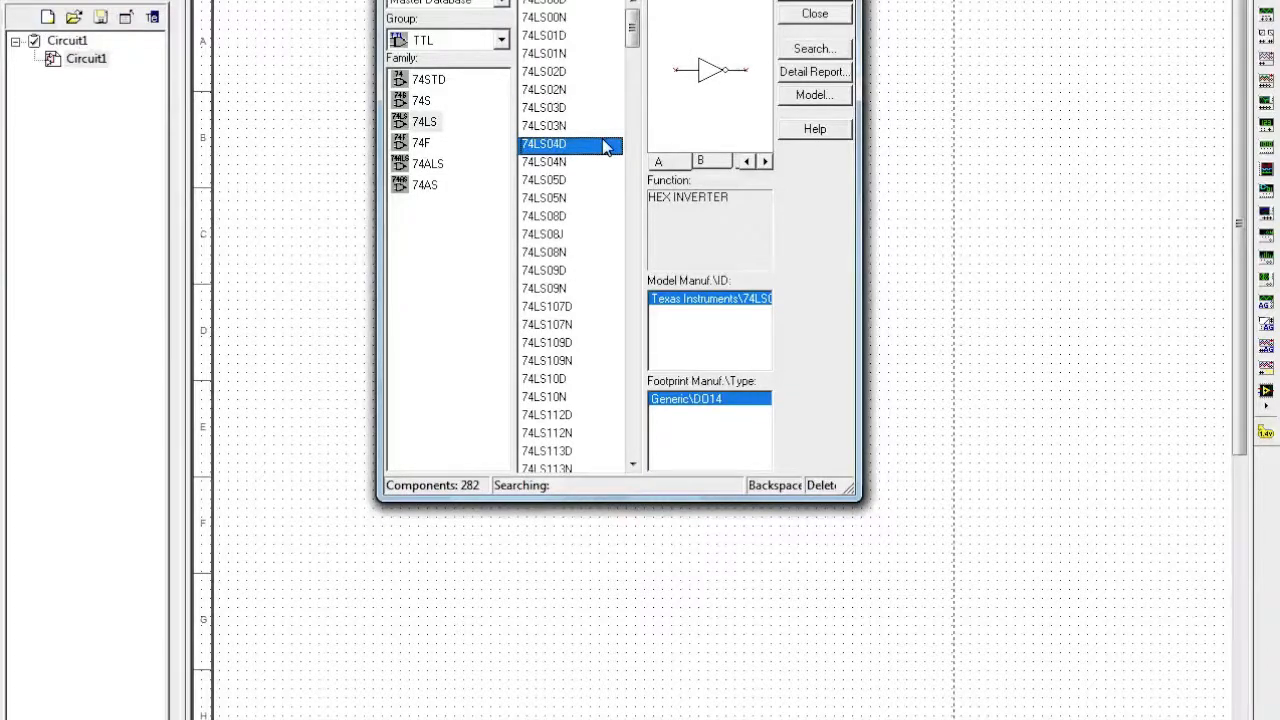
{"action": "left_click", "coordinate": [564, 160]}
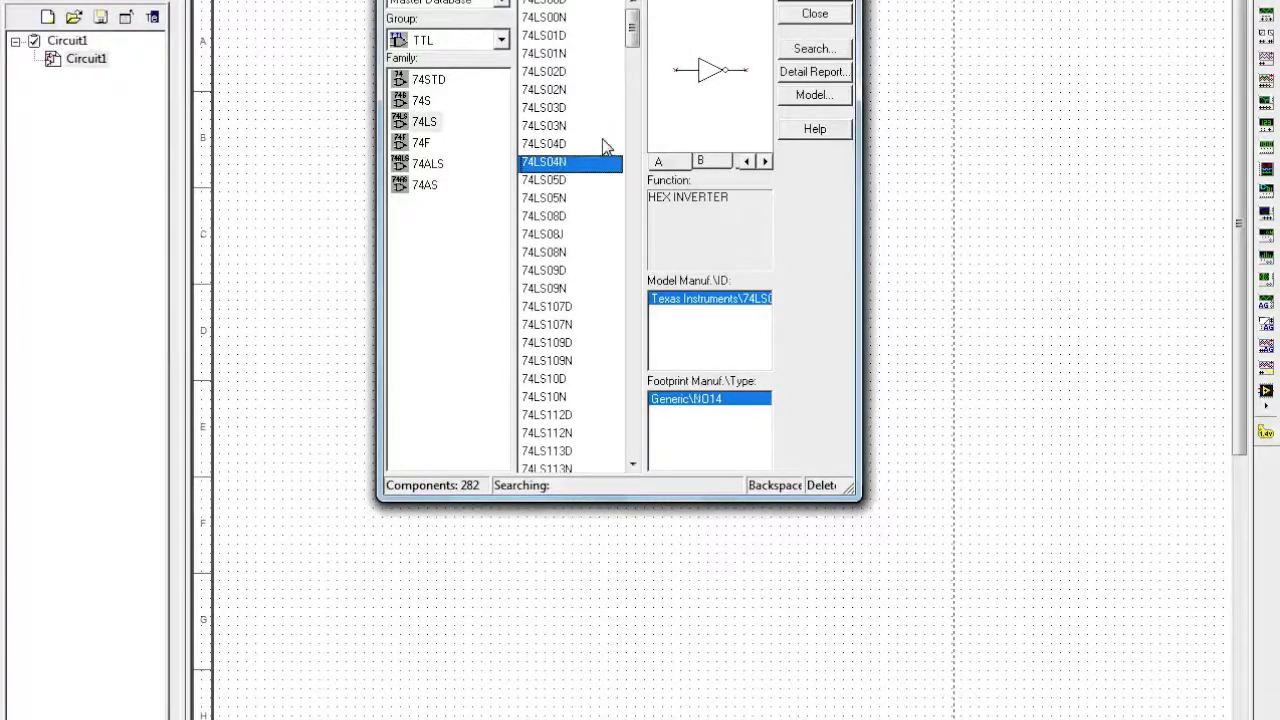
{"action": "left_click", "coordinate": [546, 216]}
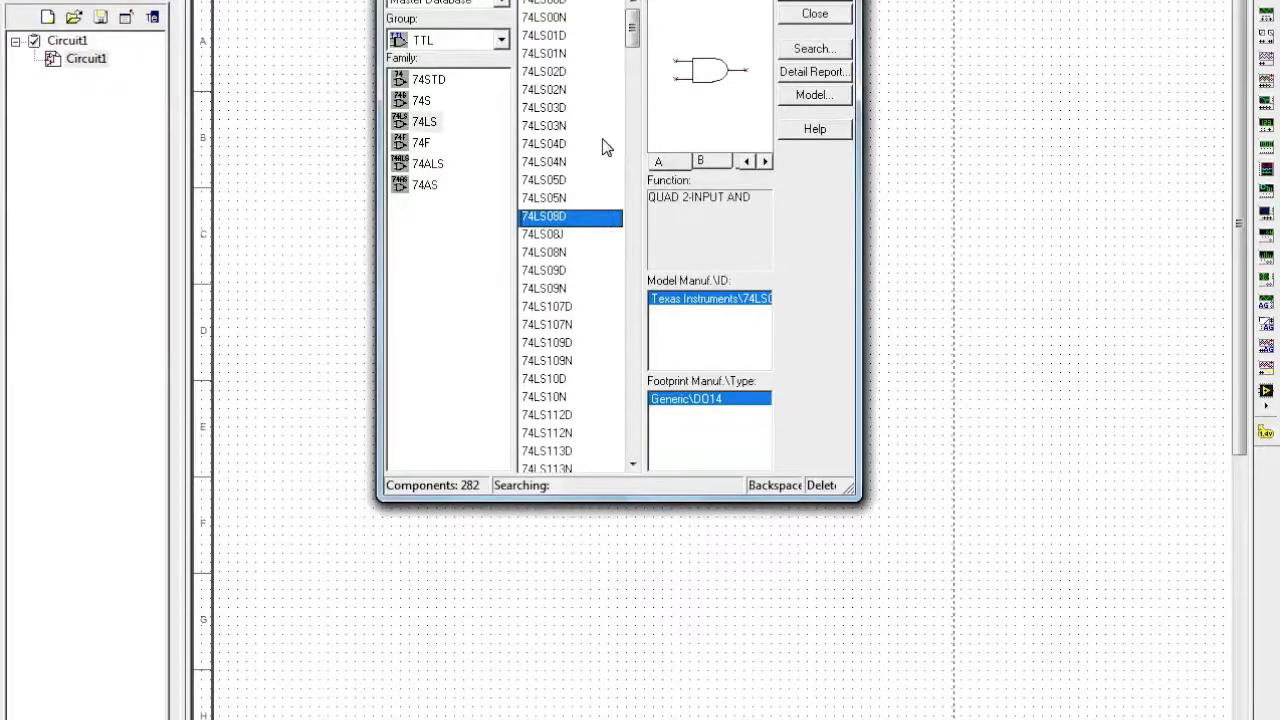
{"action": "left_click", "coordinate": [544, 234]}
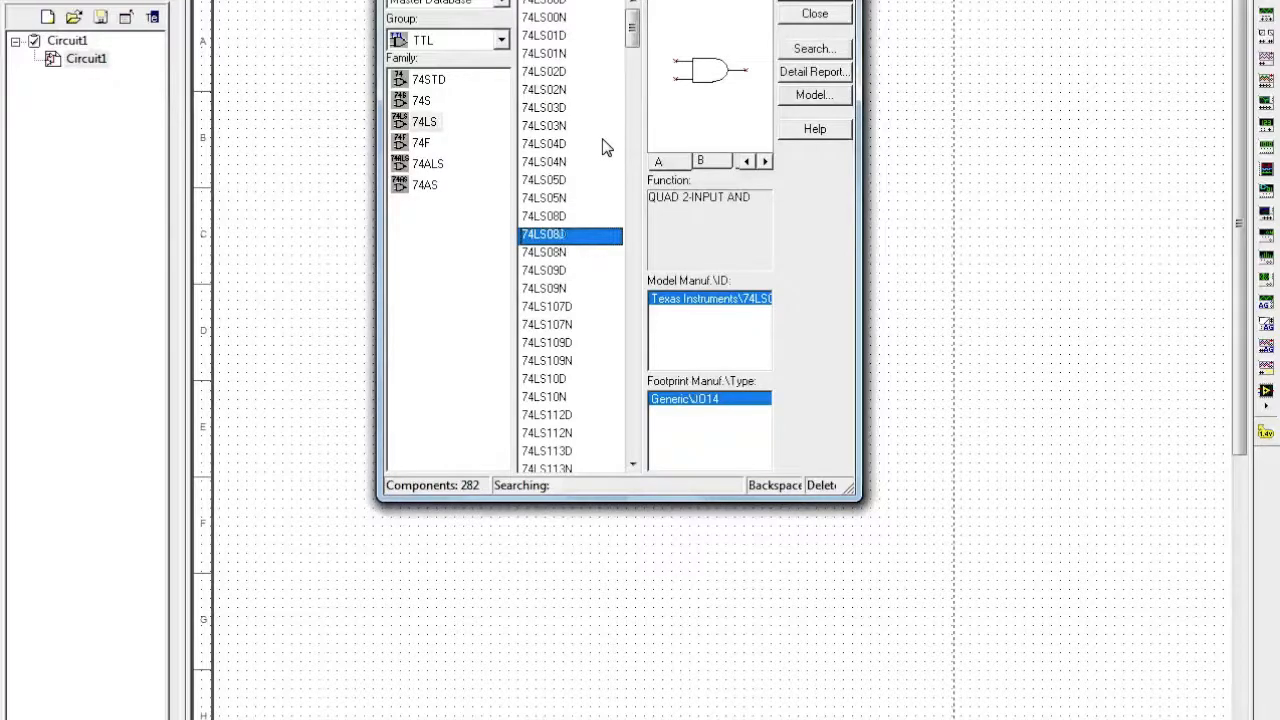
Settle on the 74LS09D quad 2-input AND gate and place it as section A of U1.
{"action": "left_click", "coordinate": [548, 306]}
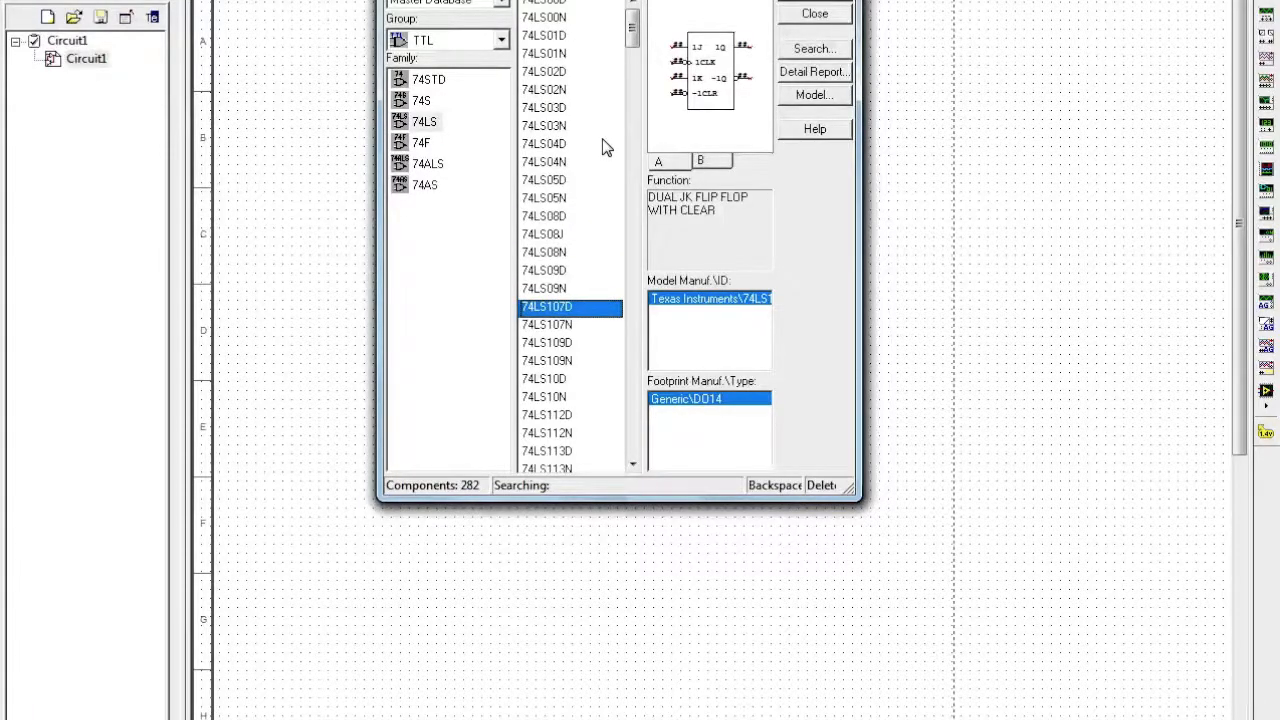
{"action": "left_click", "coordinate": [544, 378]}
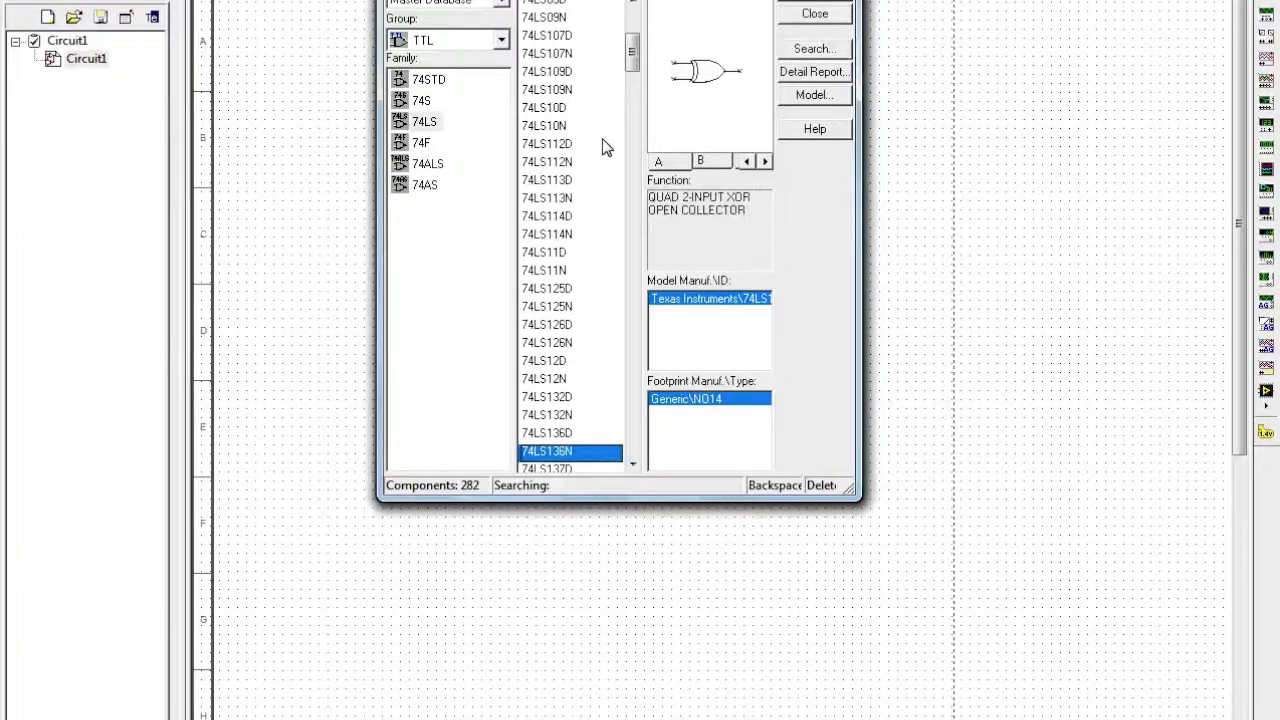
{"action": "left_click", "coordinate": [568, 450]}
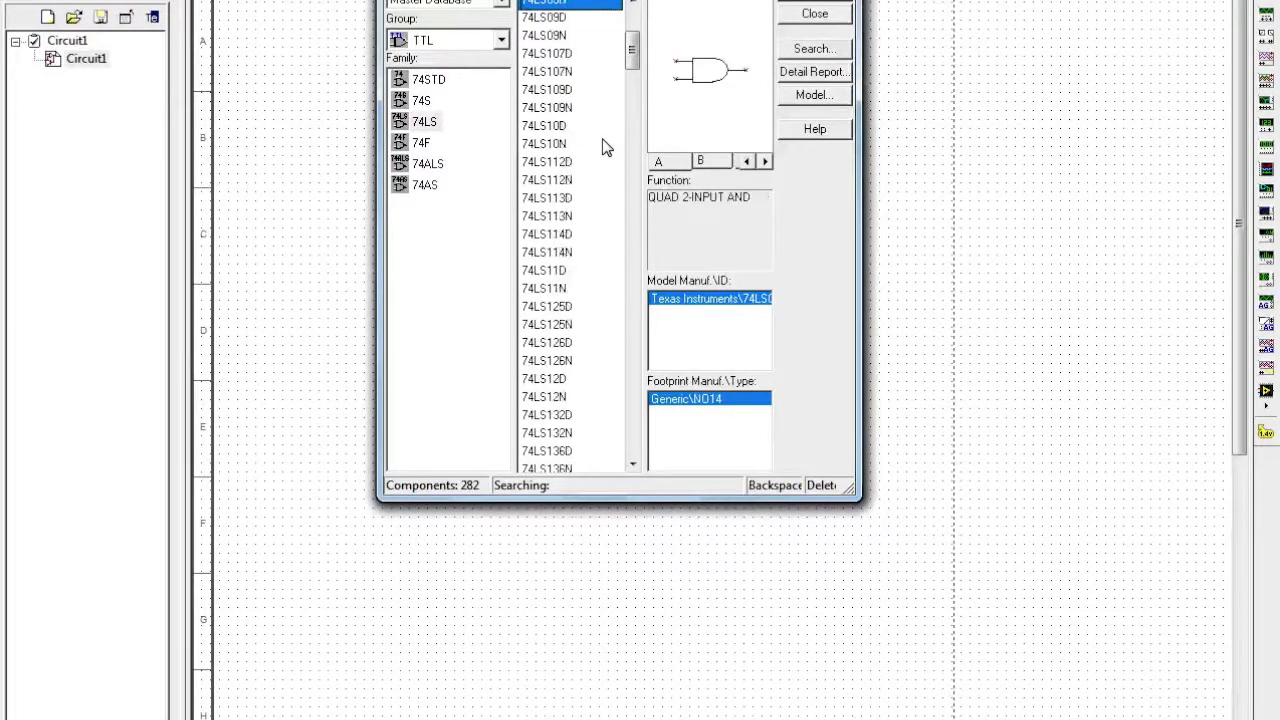
{"action": "left_click", "coordinate": [554, 18]}
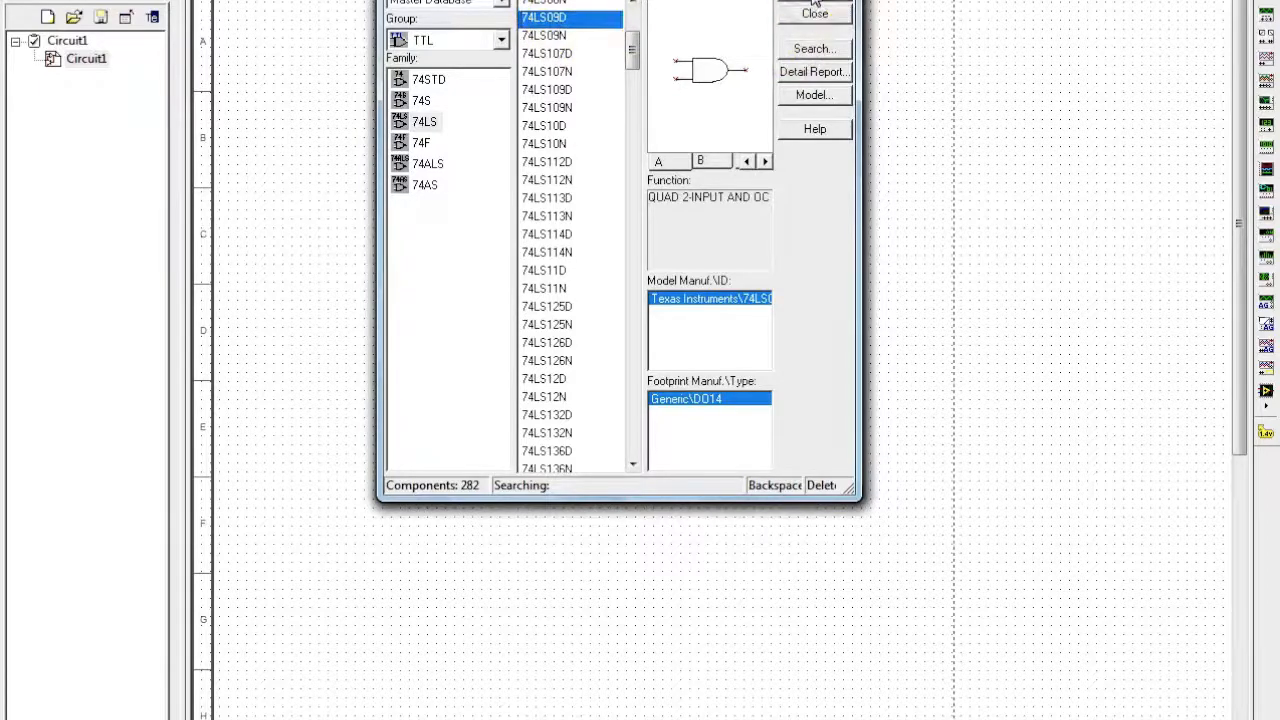
{"action": "left_click", "coordinate": [832, 14]}
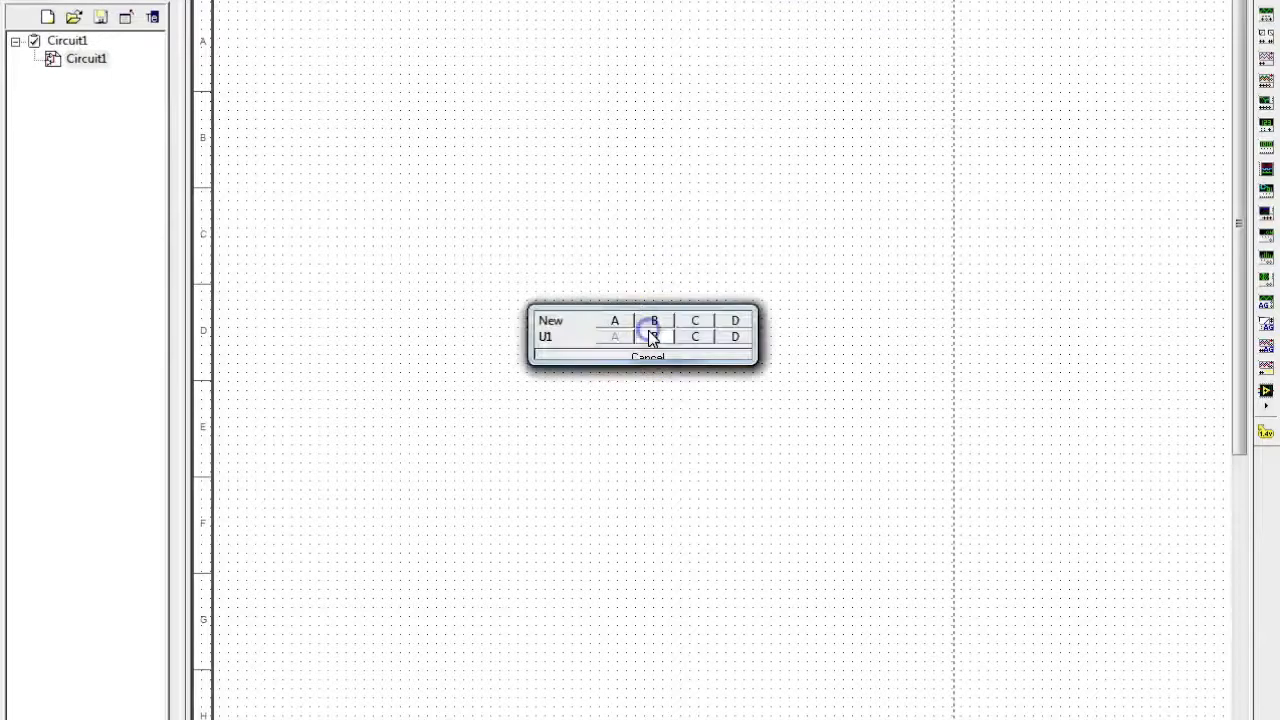
{"action": "left_click", "coordinate": [648, 336]}
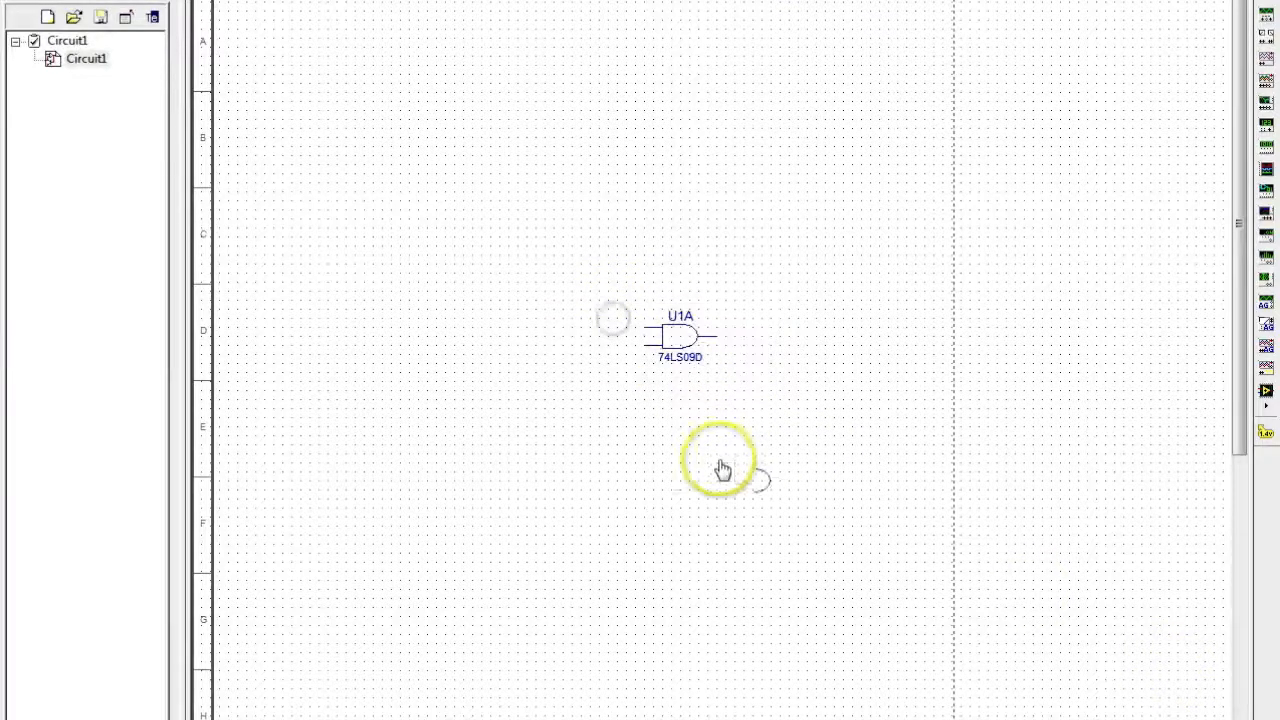
{"action": "mouse_move", "coordinate": [848, 488]}
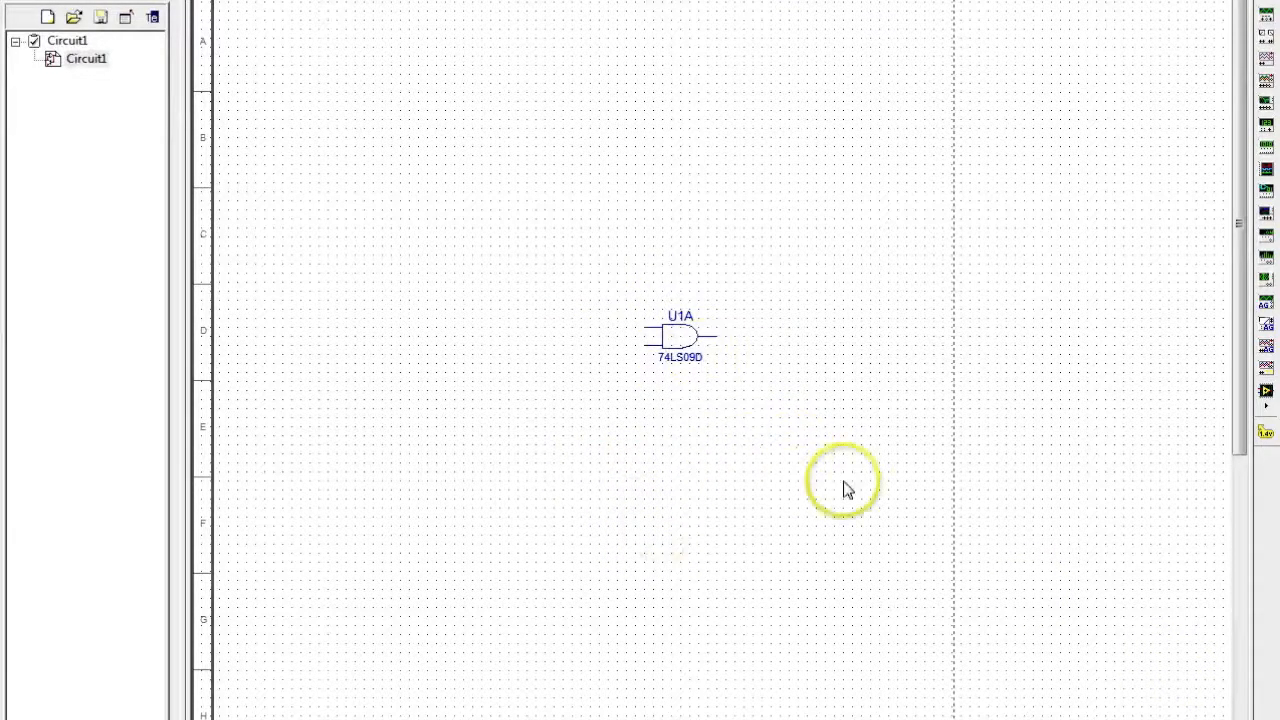
{"action": "mouse_move", "coordinate": [600, 538]}
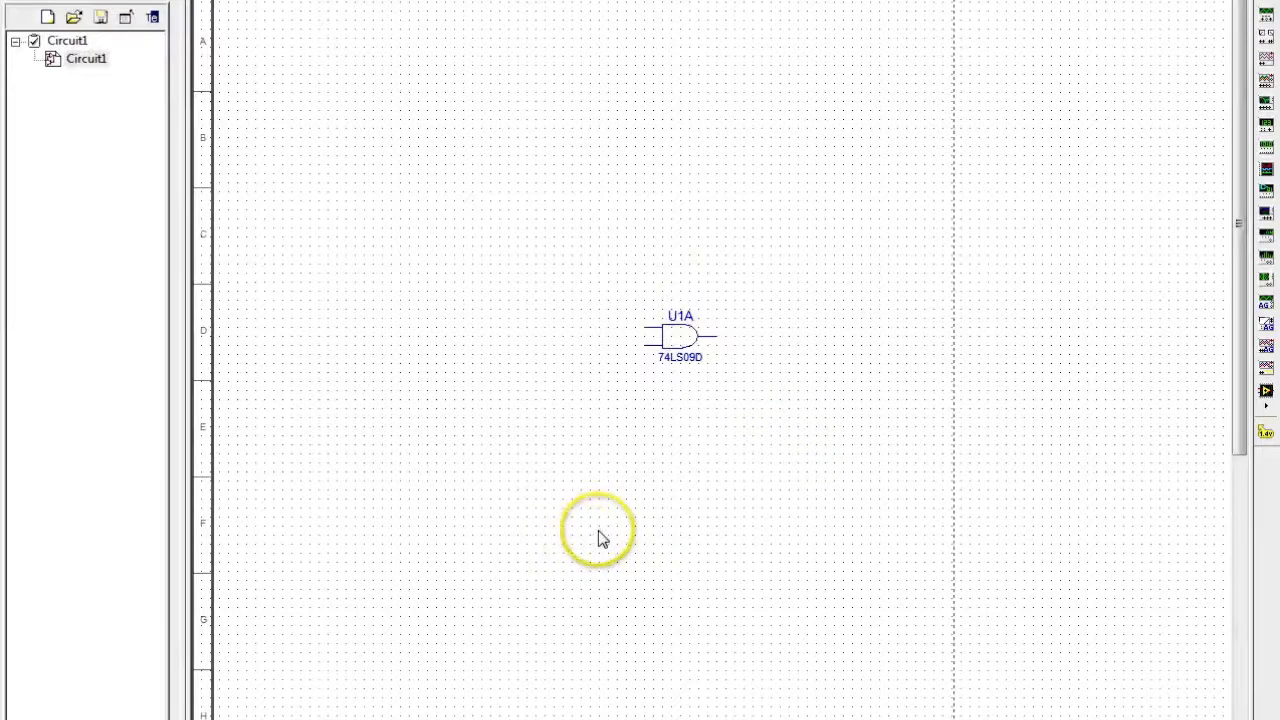
{"action": "mouse_move", "coordinate": [1120, 304]}
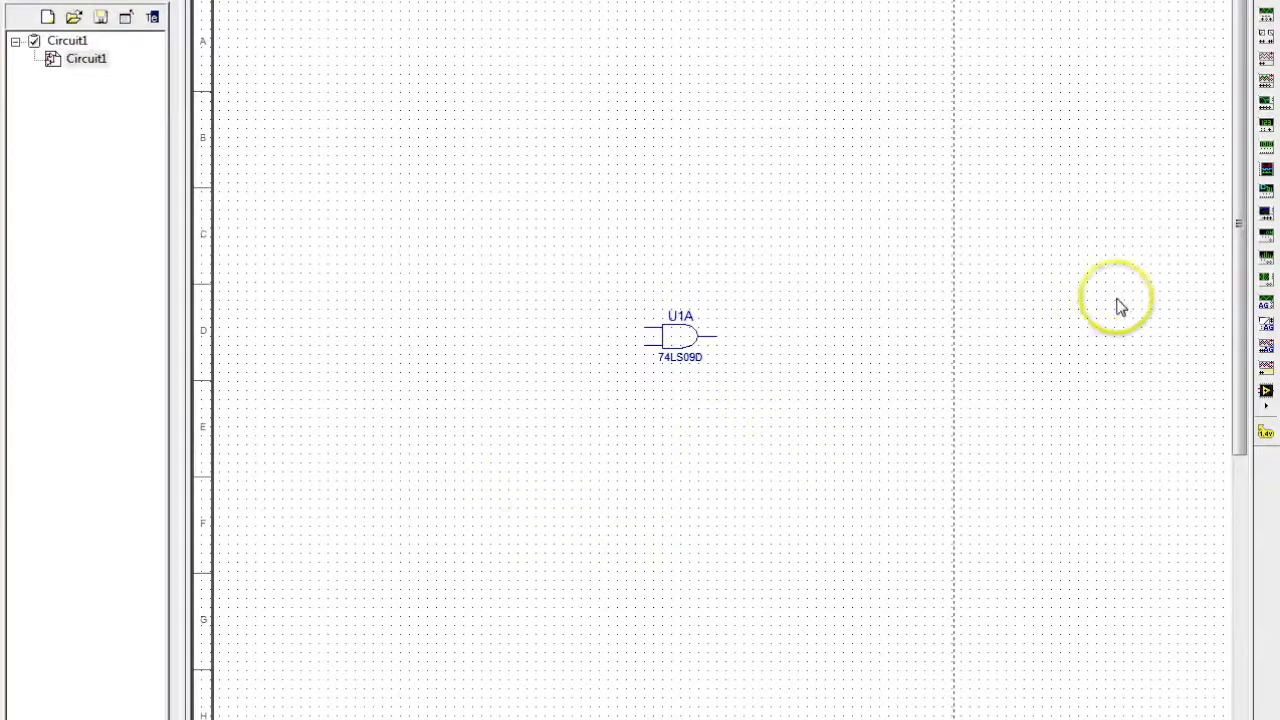
{"action": "mouse_move", "coordinate": [1108, 320]}
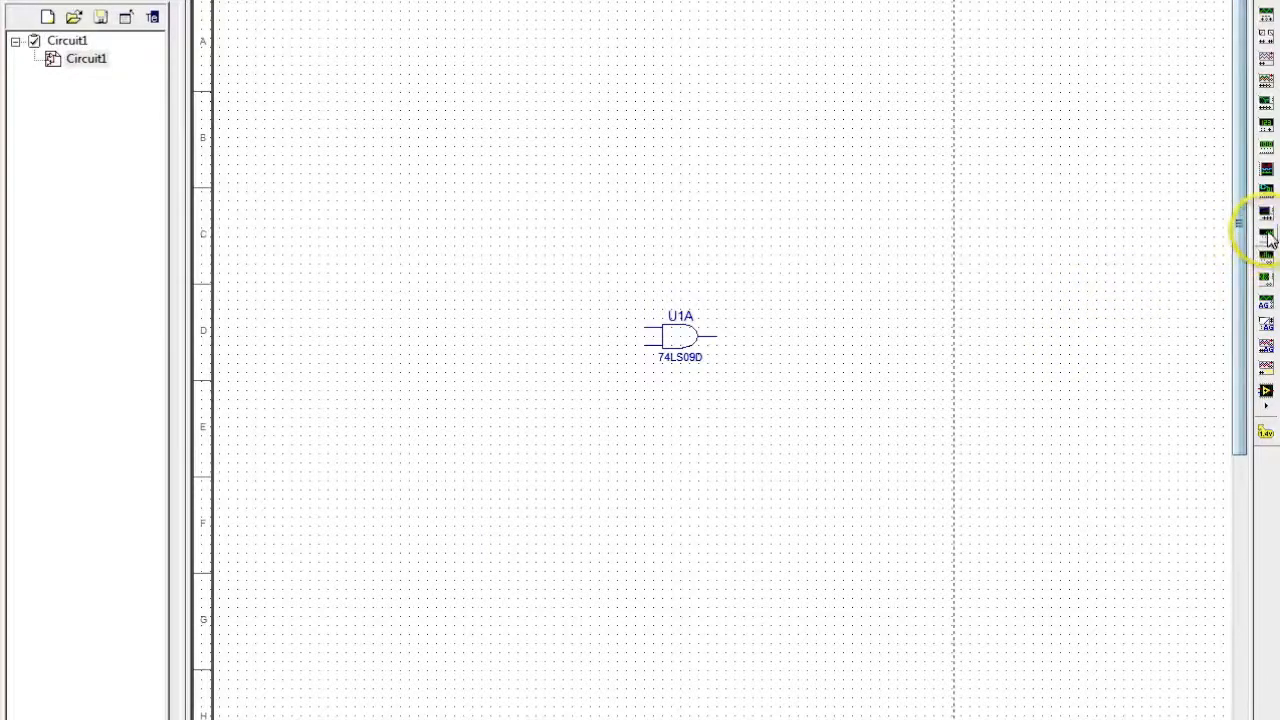
{"action": "mouse_move", "coordinate": [1270, 258]}
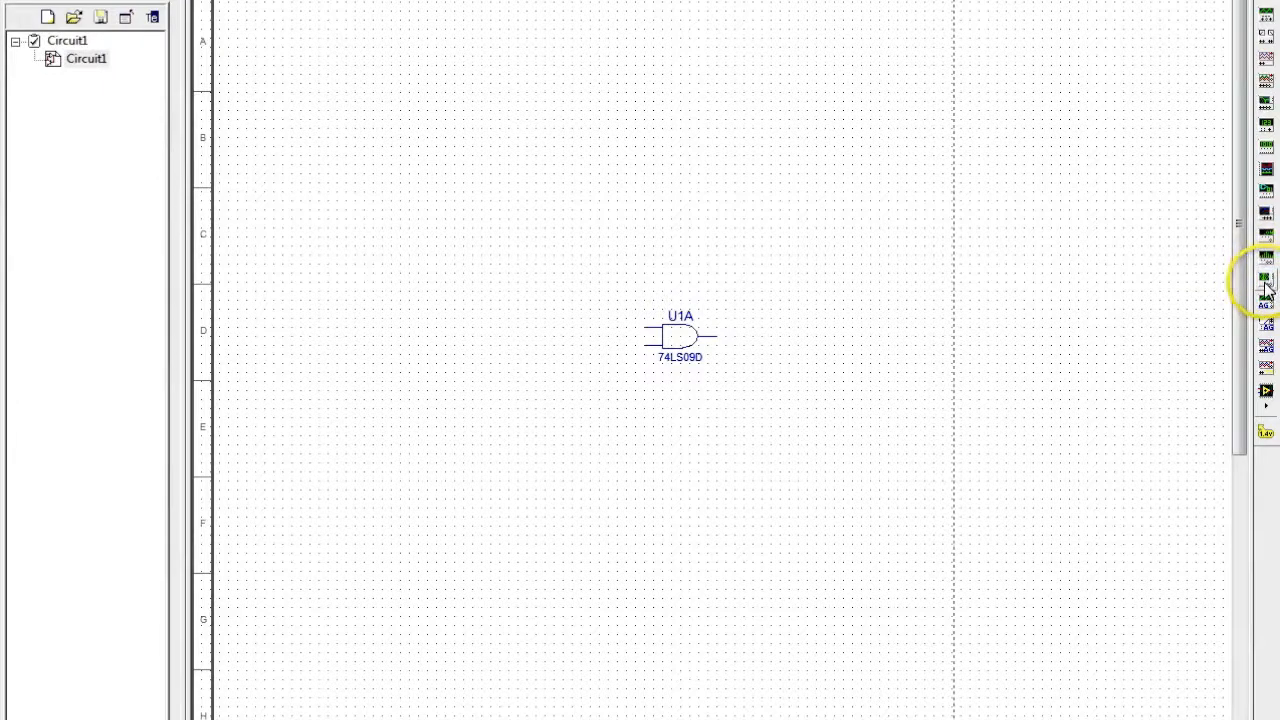
{"action": "mouse_move", "coordinate": [1268, 302]}
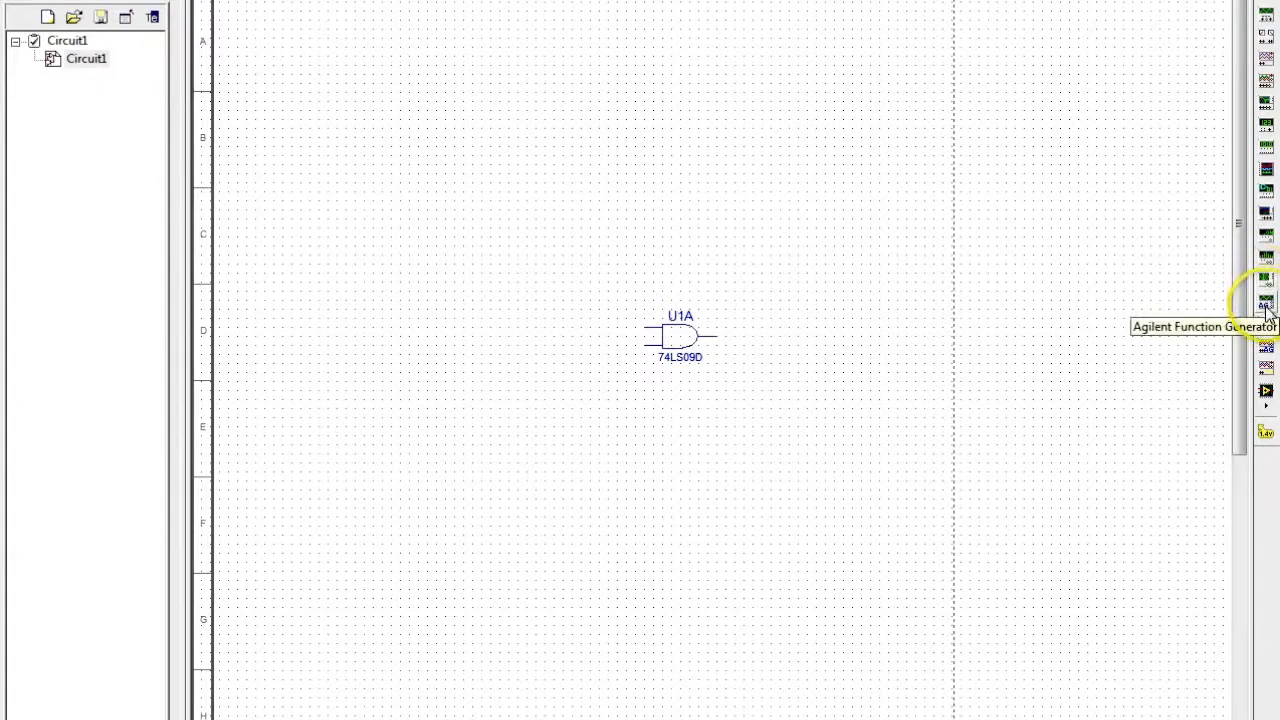
{"action": "mouse_move", "coordinate": [1268, 196]}
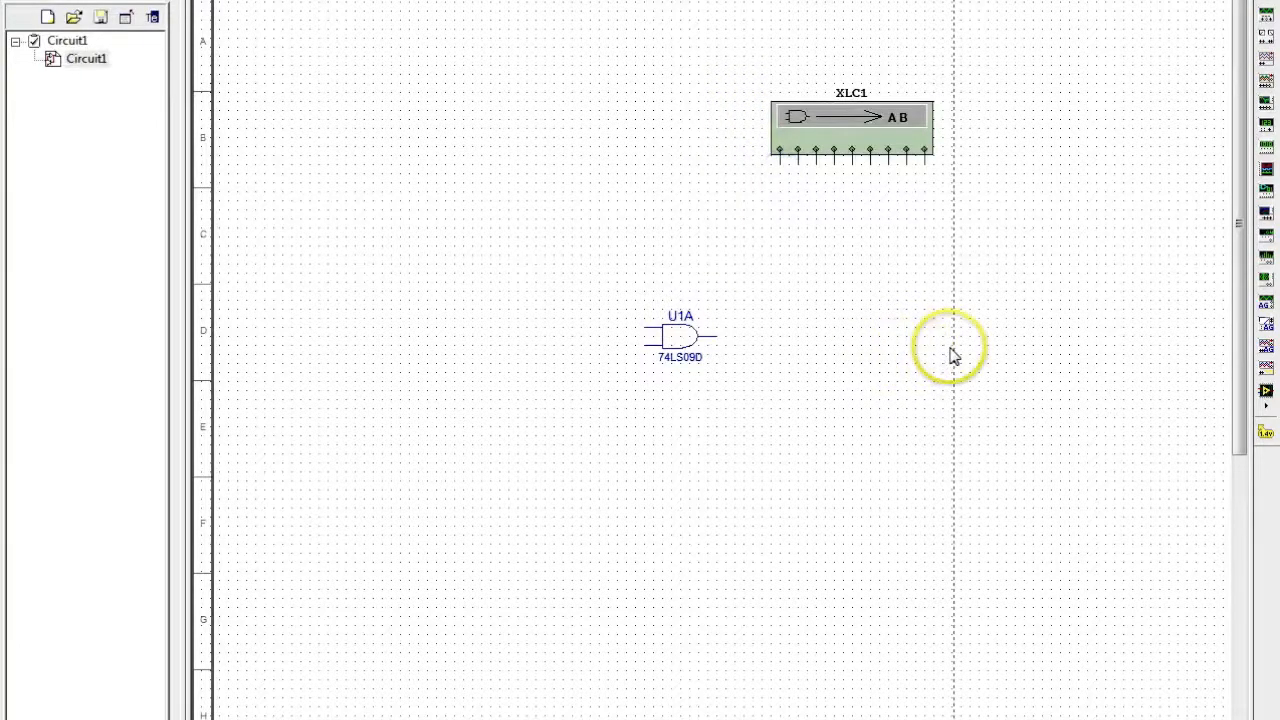
{"action": "mouse_move", "coordinate": [836, 148]}
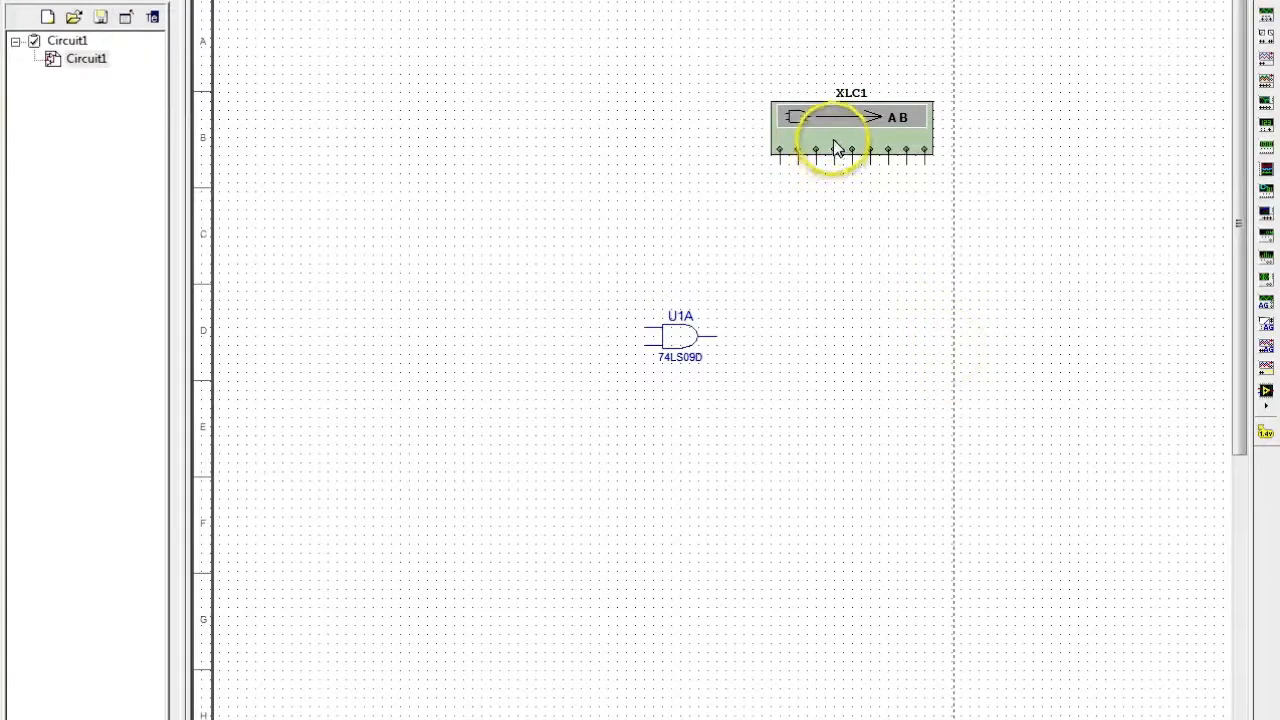
Bring up the XLC1 logic converter panel and move it off the circuit.
{"action": "double_click", "coordinate": [836, 120]}
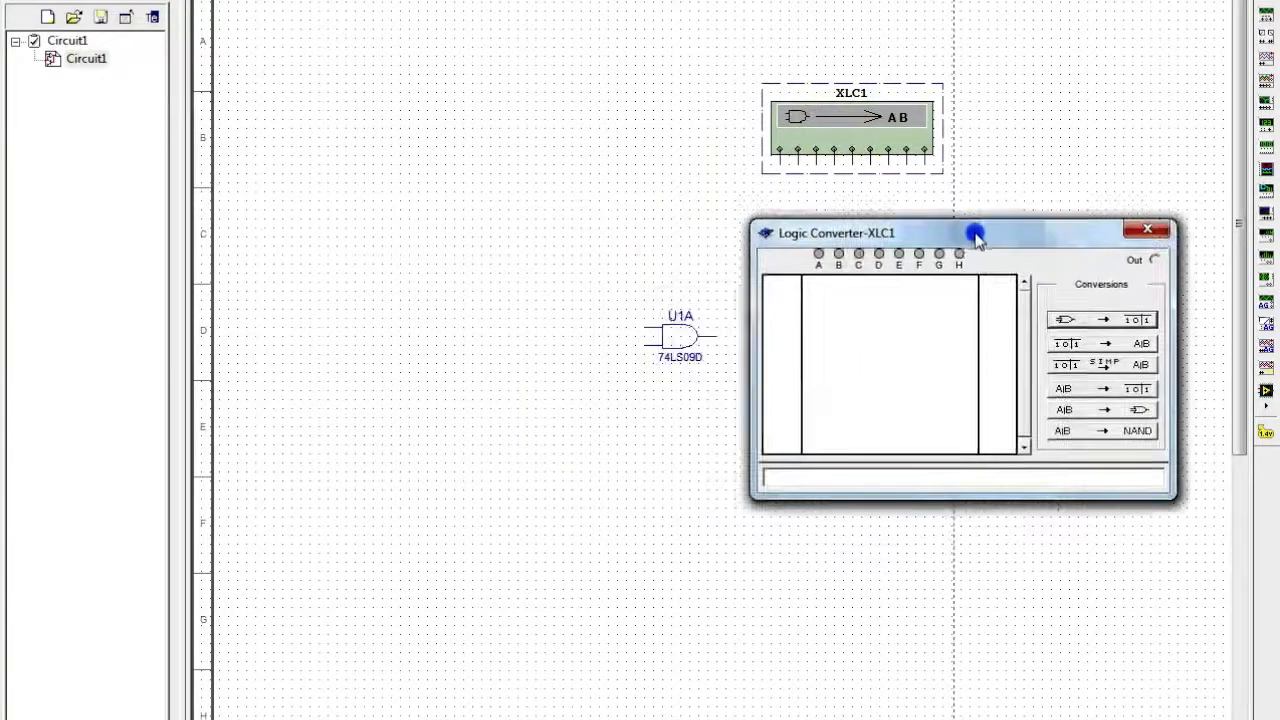
{"action": "left_click_drag", "start_coordinate": [976, 232], "coordinate": [996, 260]}
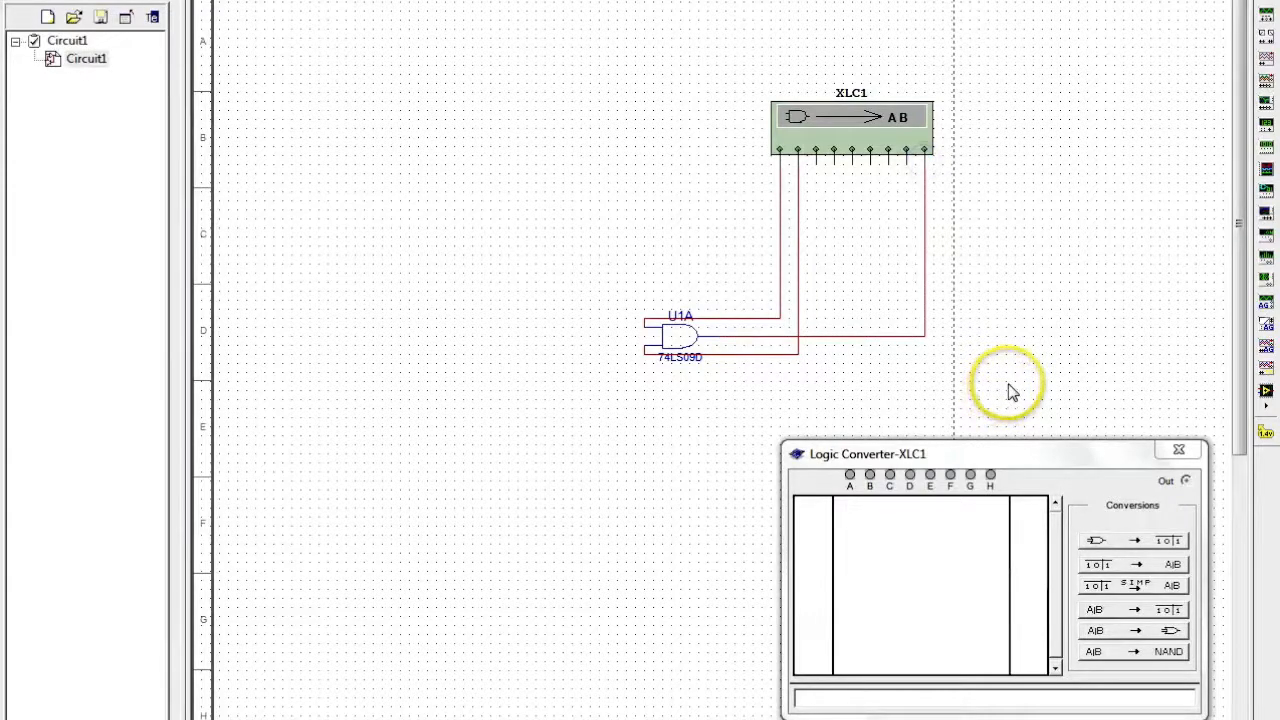
{"action": "mouse_move", "coordinate": [840, 368]}
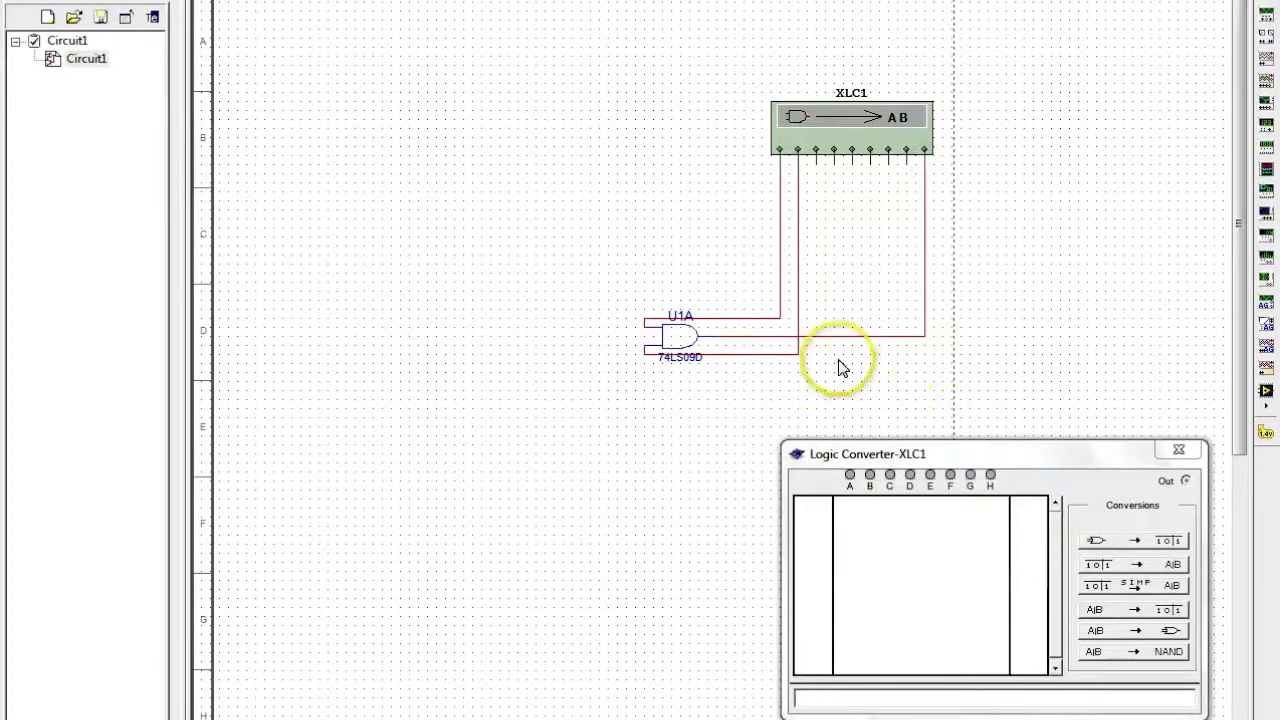
Generate the AND gate's four-row truth table from the wired circuit, then close the panel.
{"action": "left_click_drag", "start_coordinate": [868, 452], "coordinate": [776, 402]}
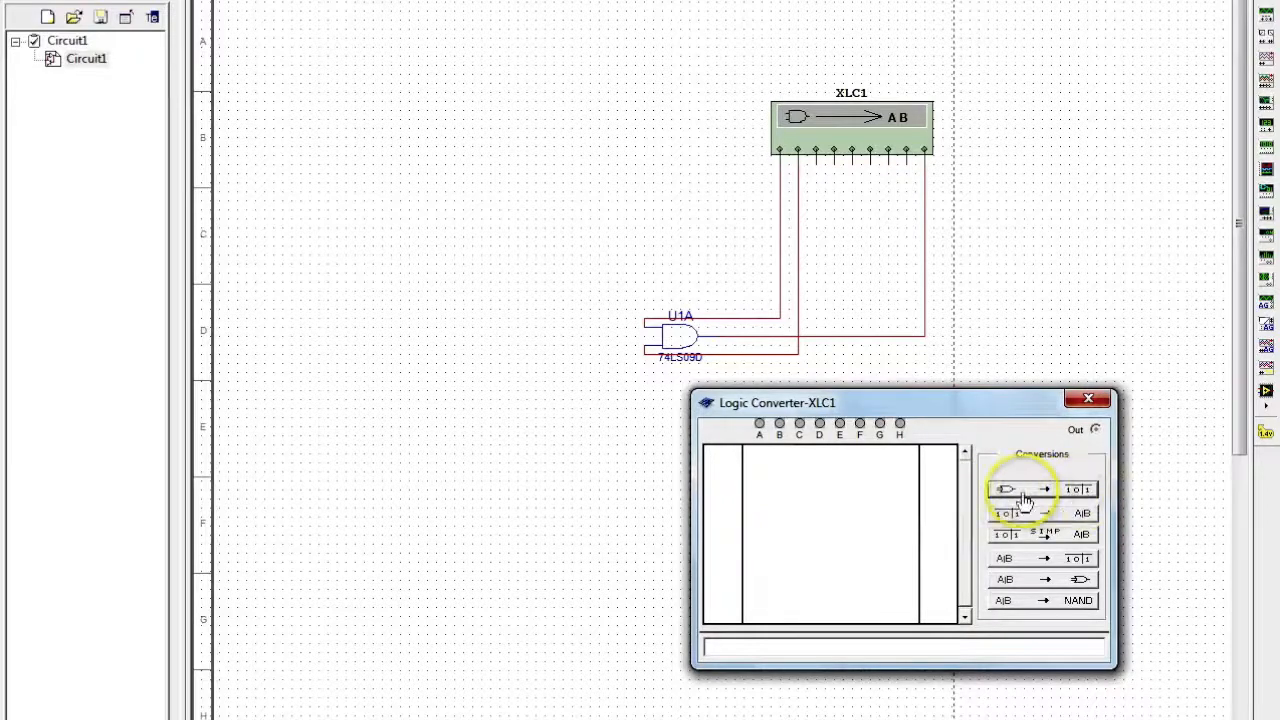
{"action": "left_click", "coordinate": [1040, 488]}
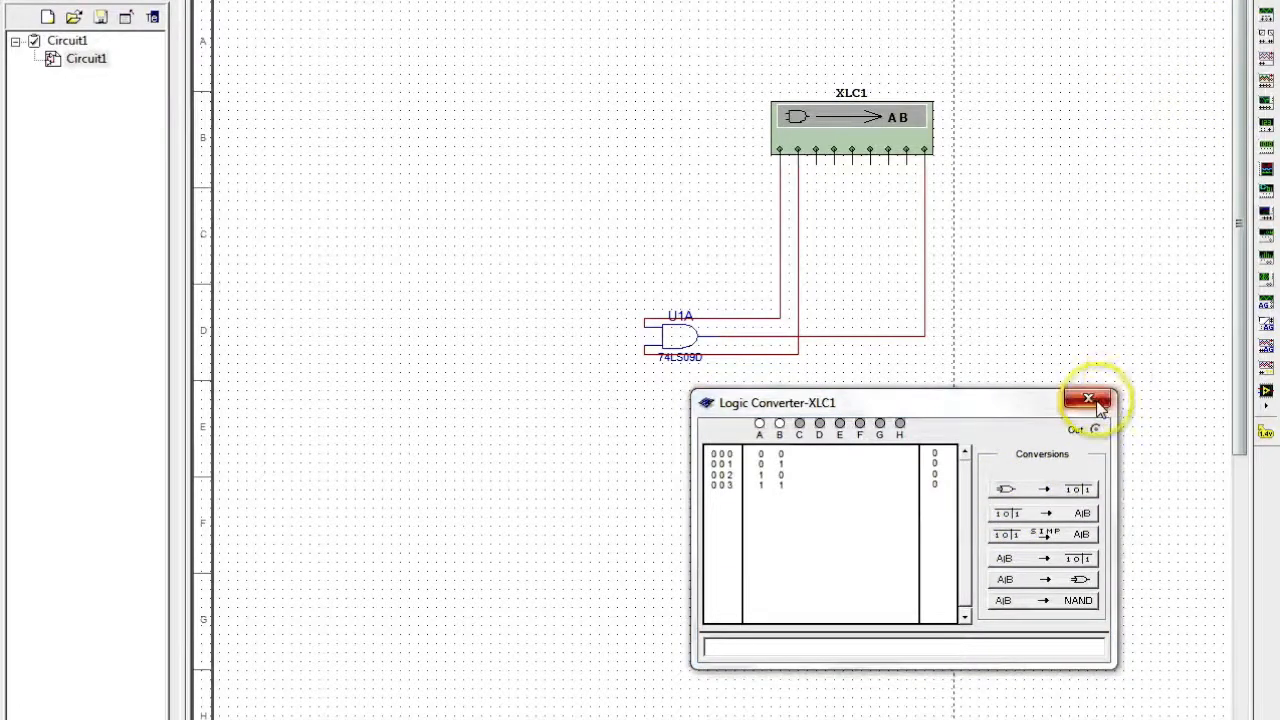
{"action": "left_click", "coordinate": [1088, 400]}
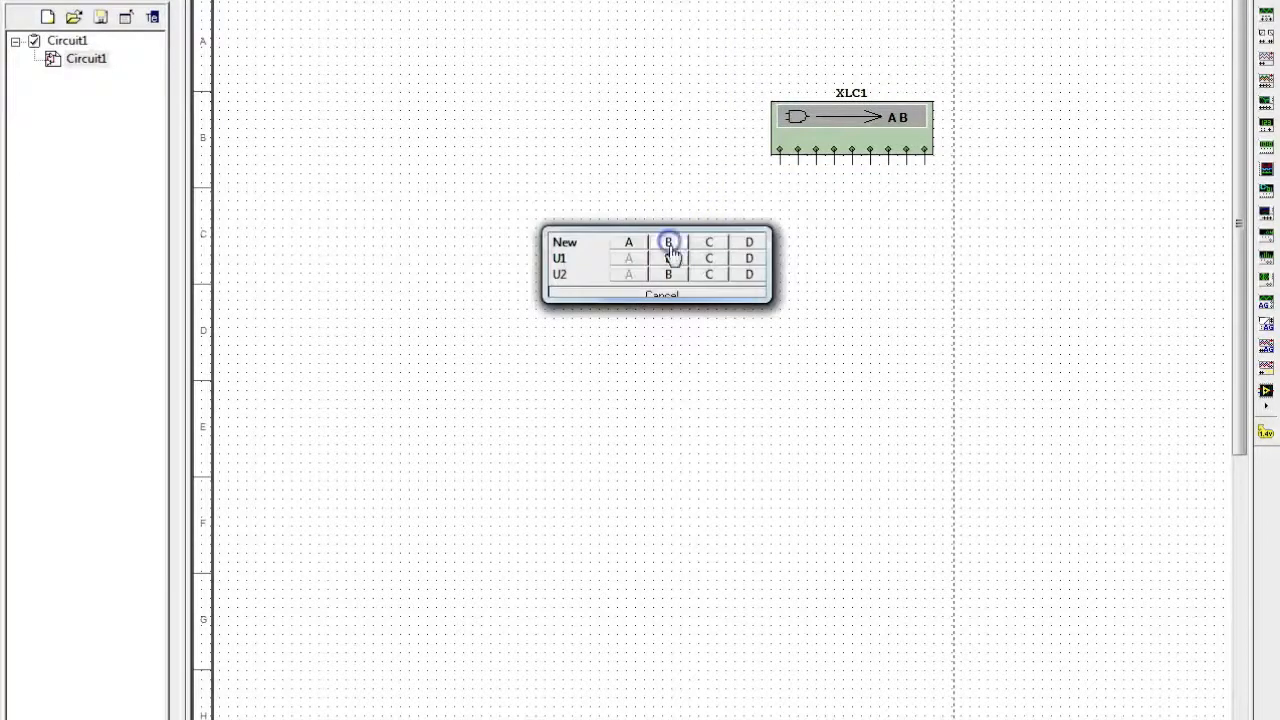
Place a new 74LS08J AND gate U3A and start wiring its input to XLC1.
{"action": "left_click", "coordinate": [668, 242]}
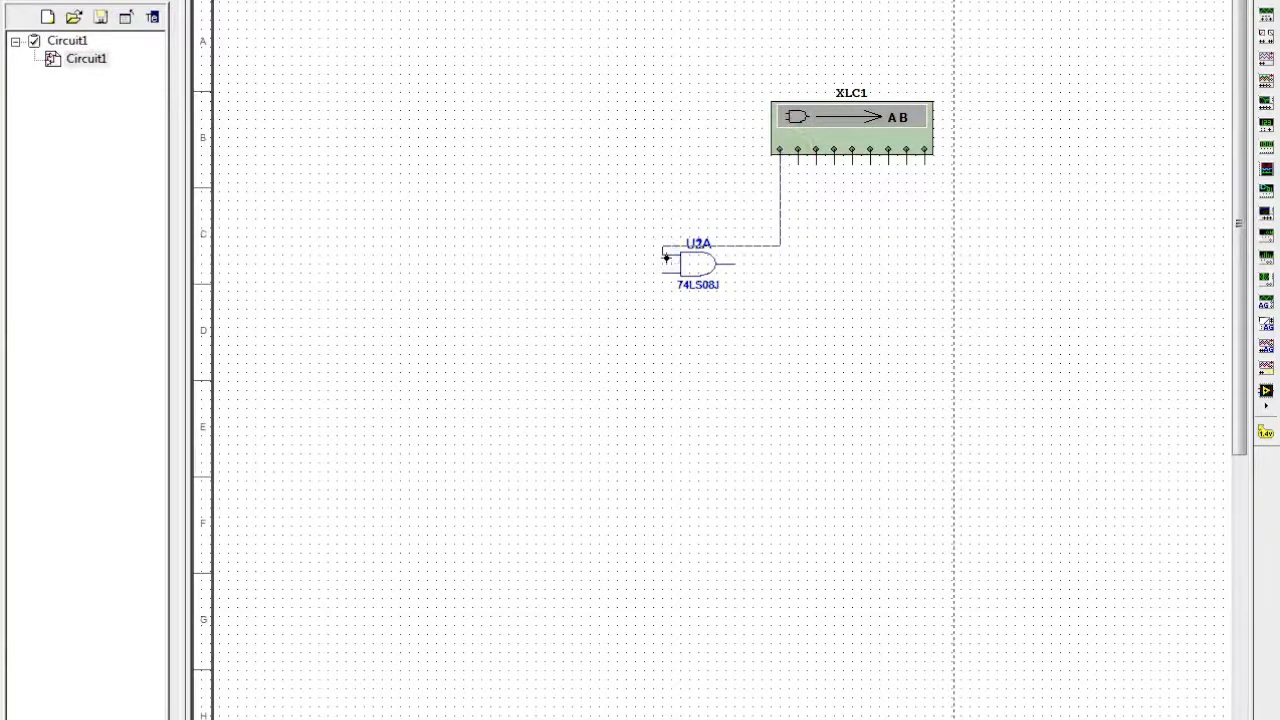
{"action": "left_click", "coordinate": [672, 258]}
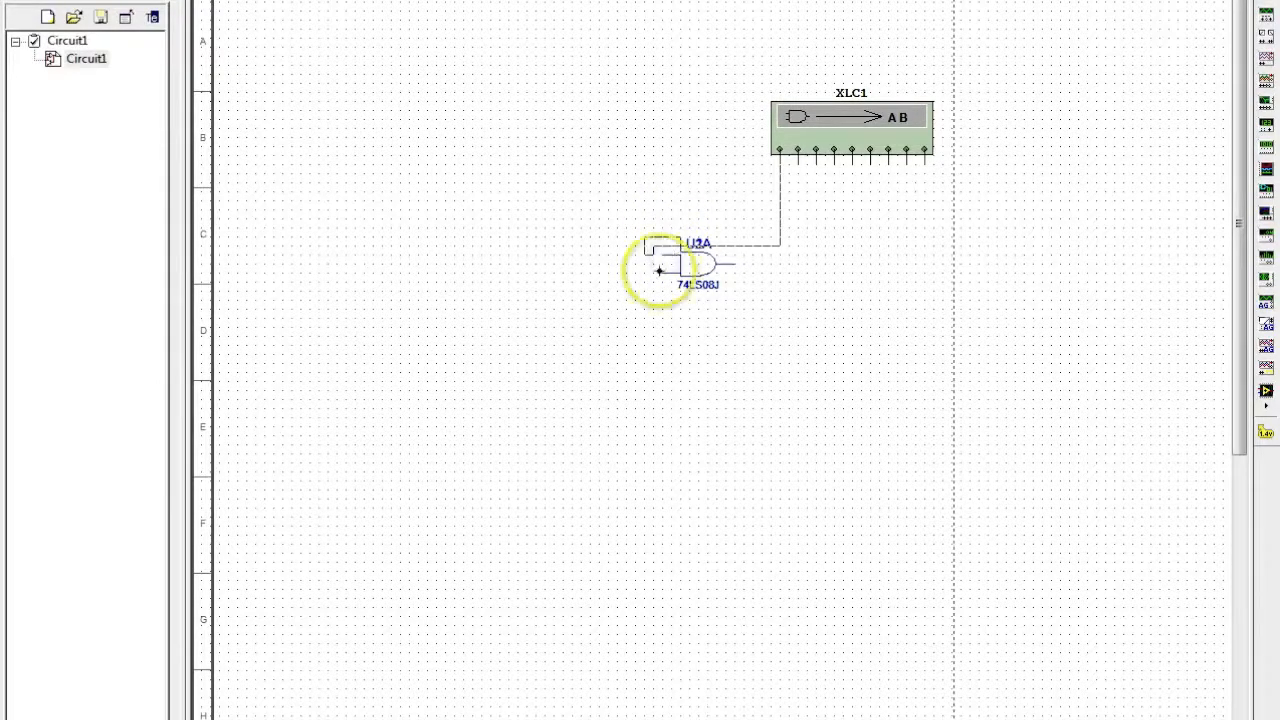
{"action": "mouse_move", "coordinate": [652, 176]}
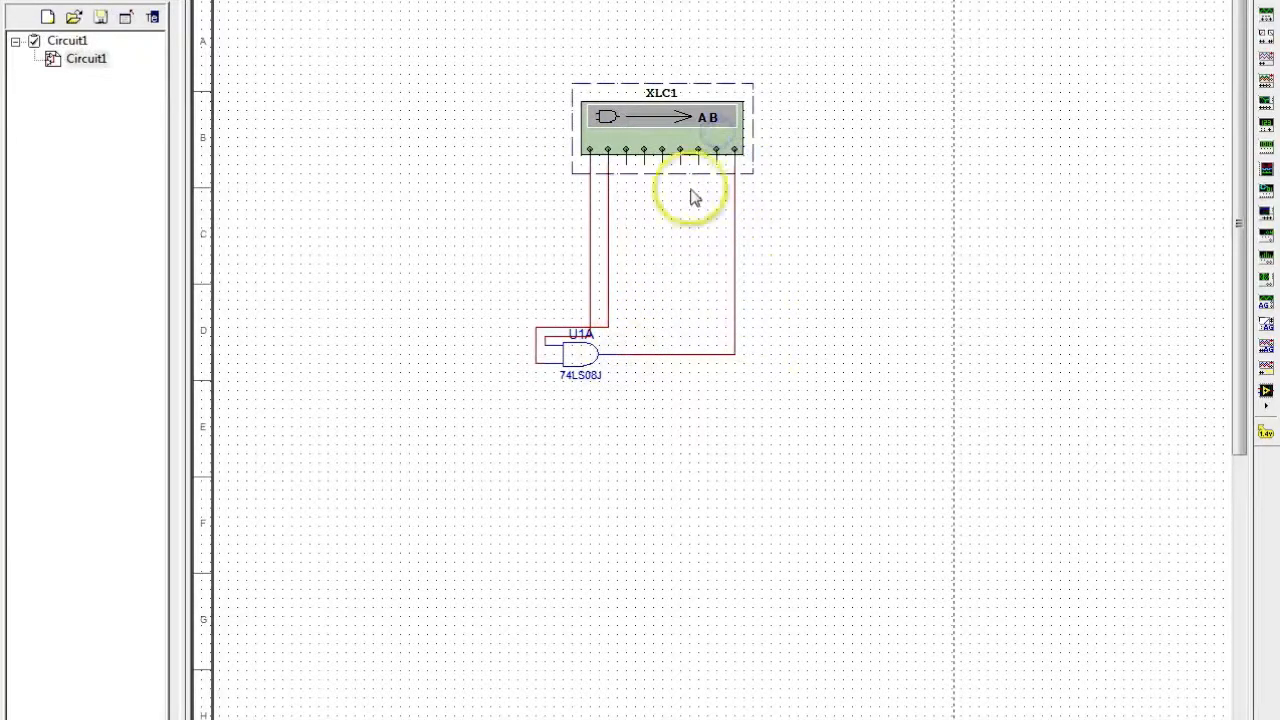
Rebuild U3A's truth table, derive the expression AB, and try the NAND-only conversion.
{"action": "left_click", "coordinate": [1028, 488]}
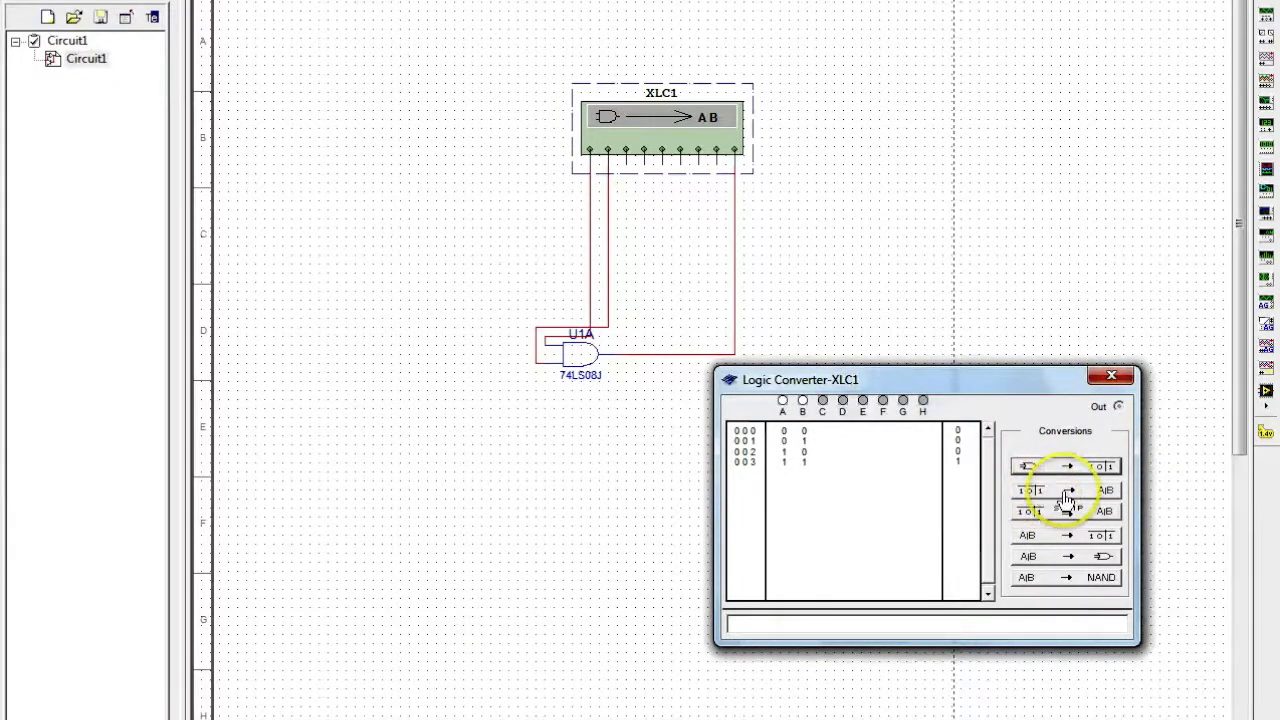
{"action": "left_click", "coordinate": [1064, 490]}
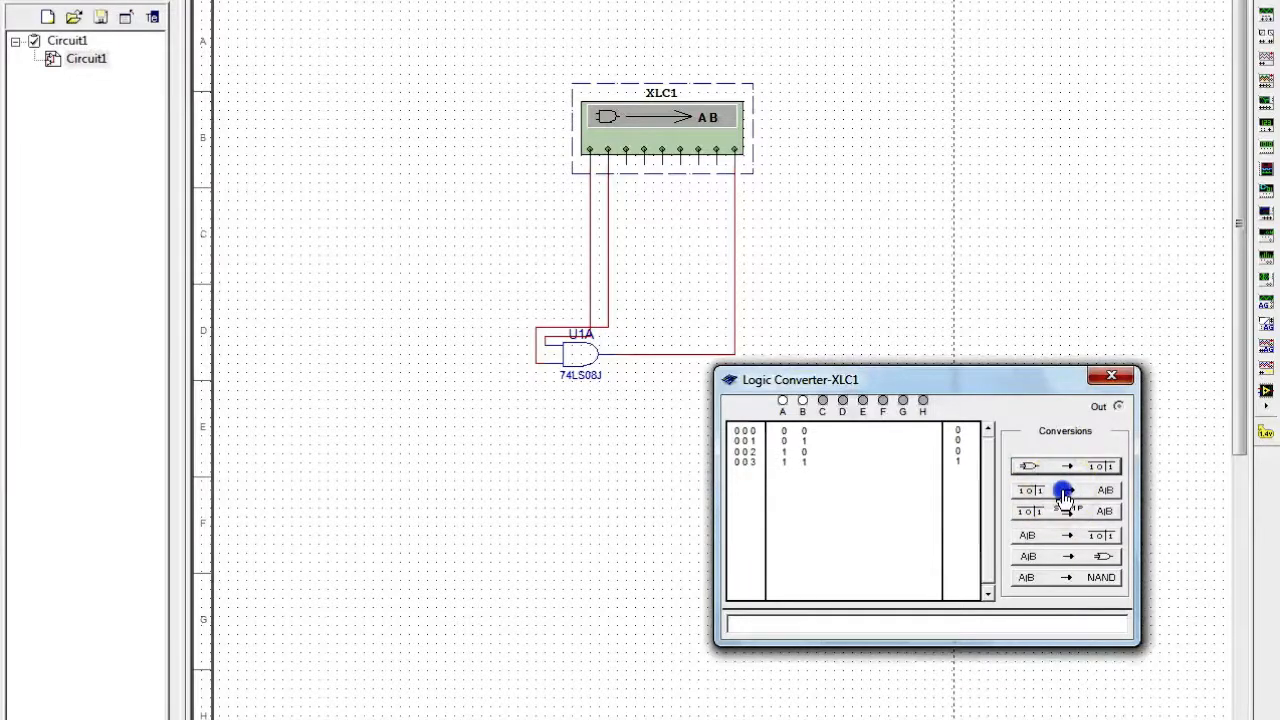
{"action": "left_click", "coordinate": [1064, 490]}
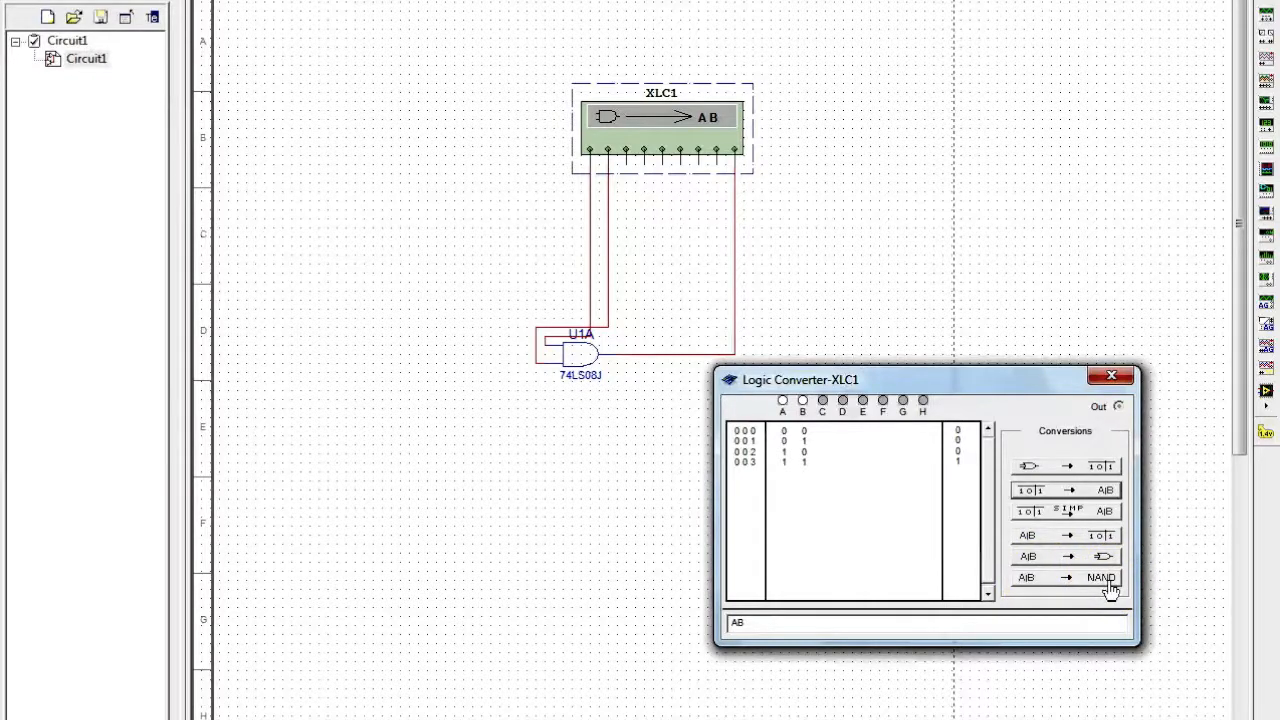
{"action": "left_click", "coordinate": [664, 130]}
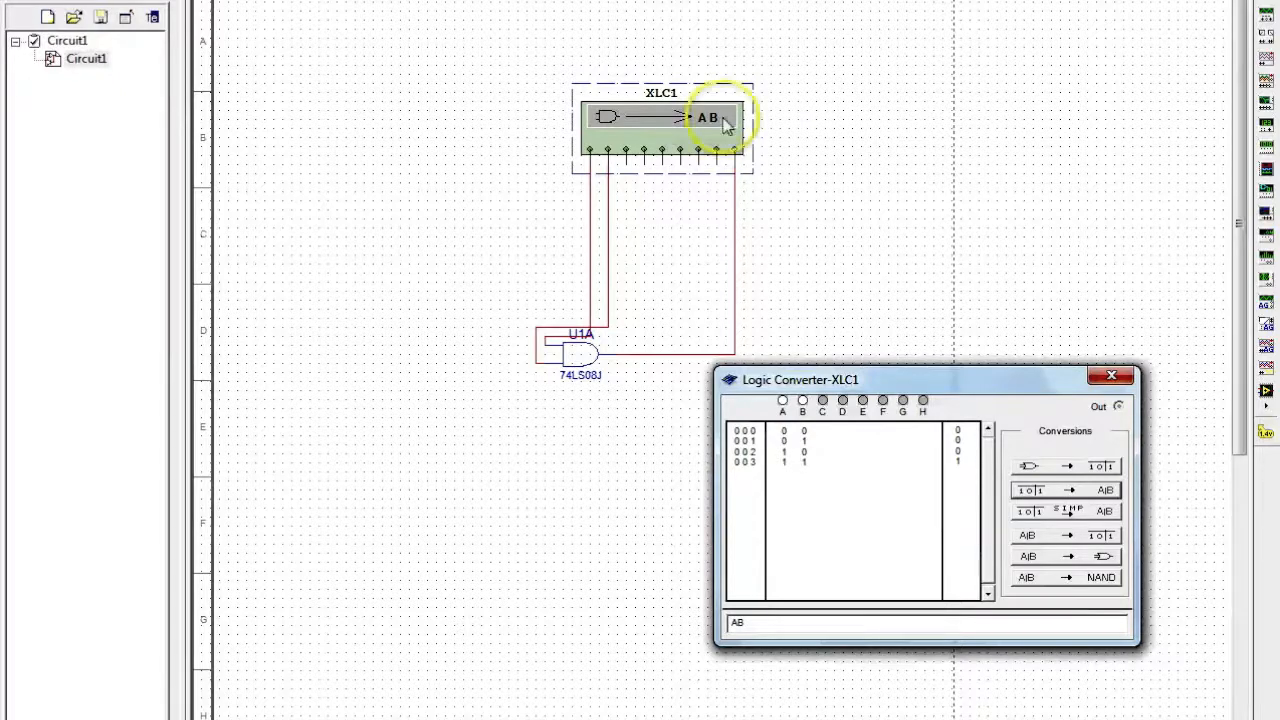
{"action": "mouse_move", "coordinate": [816, 170]}
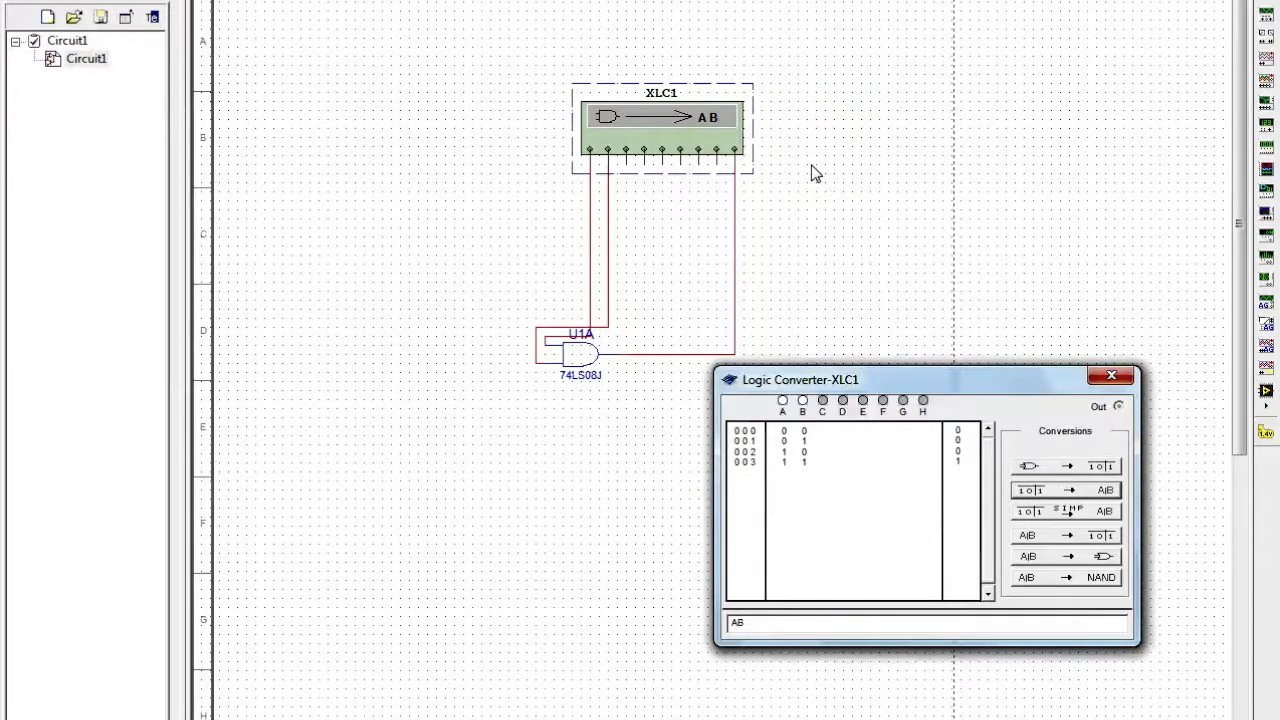
Enter the first terms AB' + ABD of the four-input expression into the converter.
{"action": "left_click", "coordinate": [578, 352]}
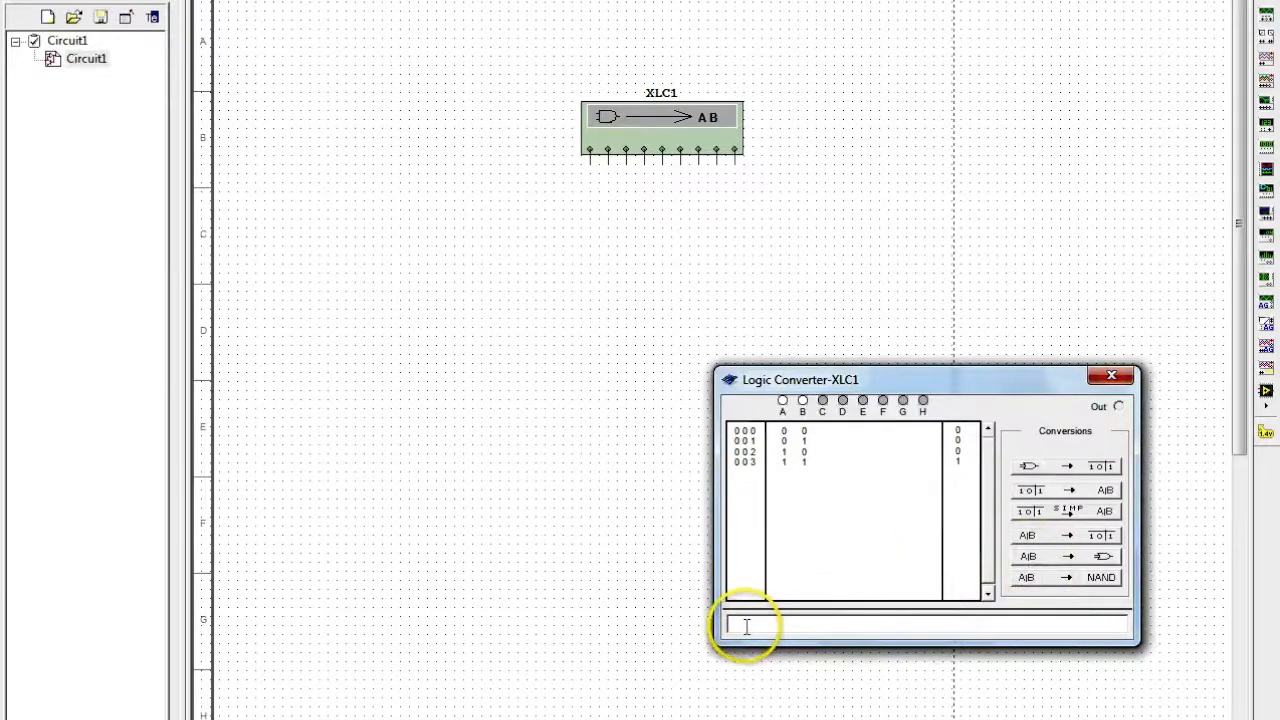
{"action": "mouse_move", "coordinate": [852, 628]}
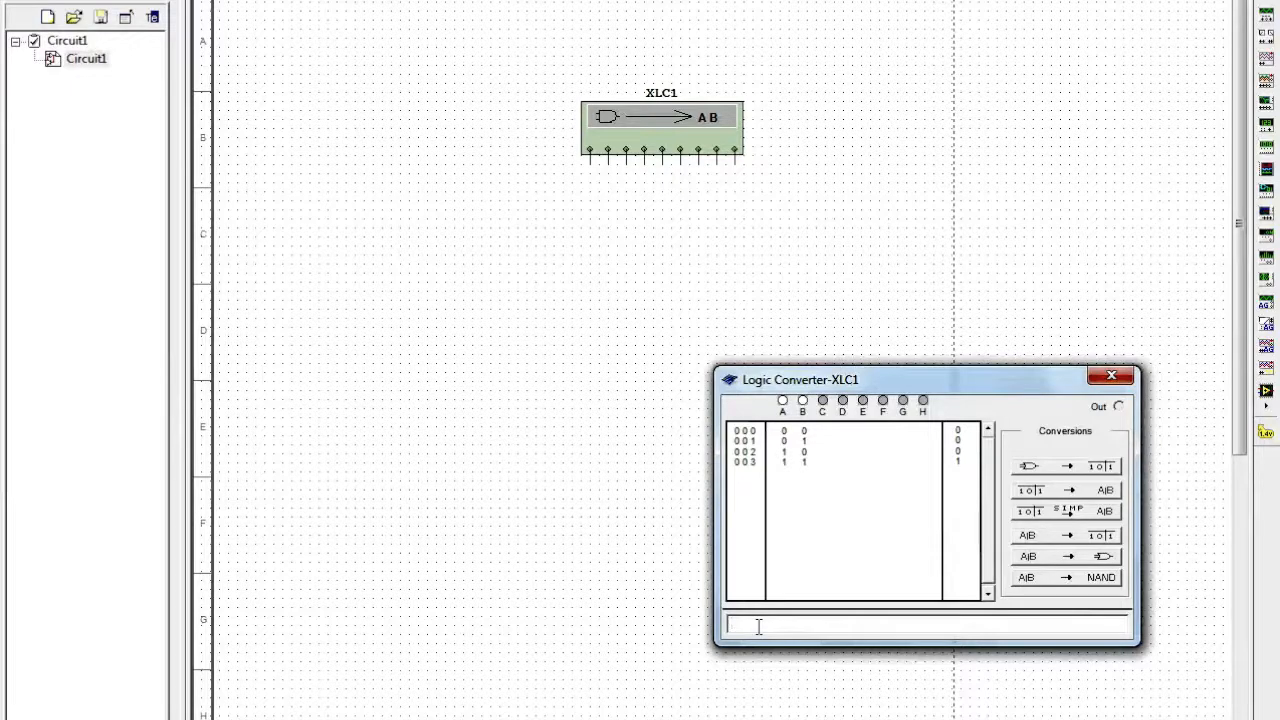
{"action": "type", "text": "A"}
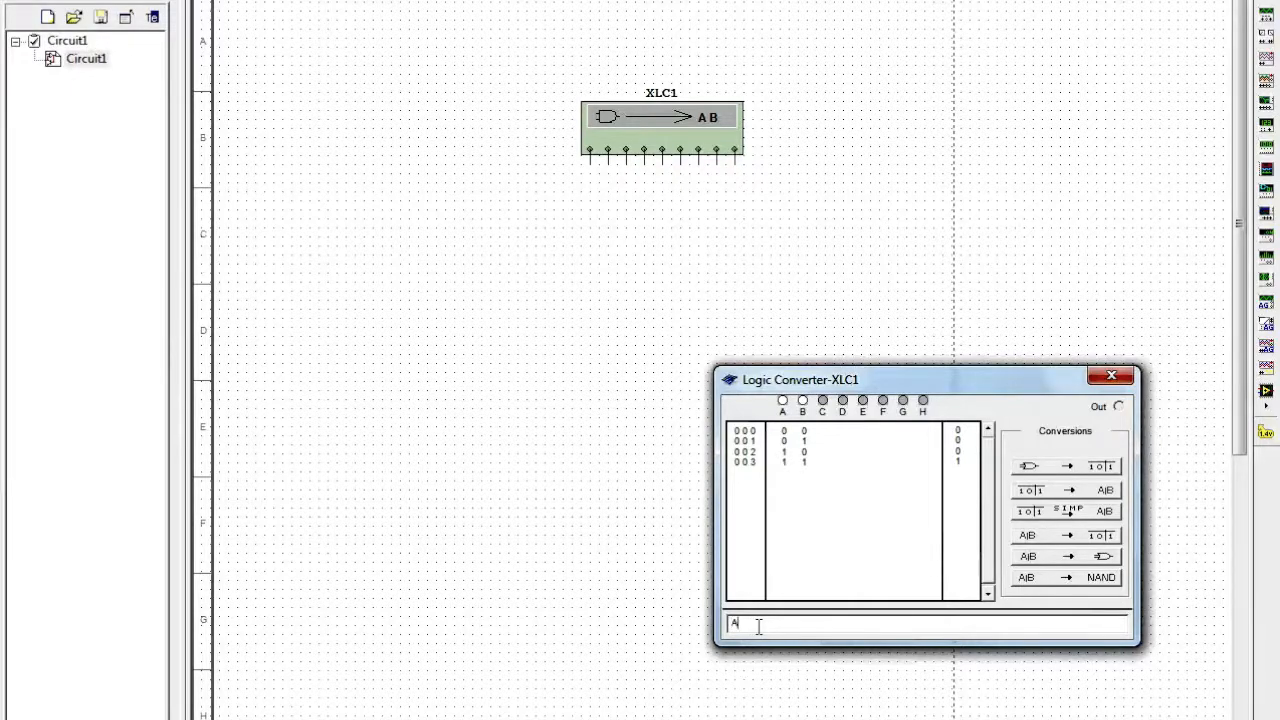
{"action": "type", "text": "B"}
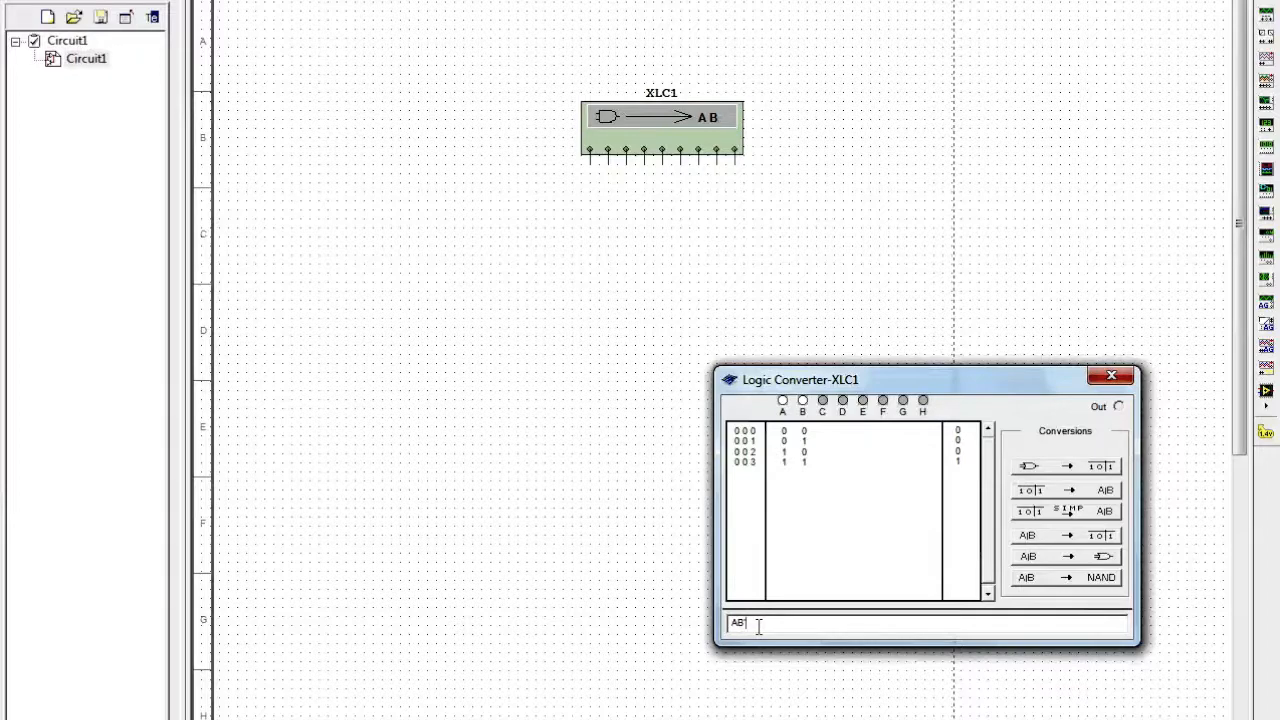
{"action": "type", "text": "'"}
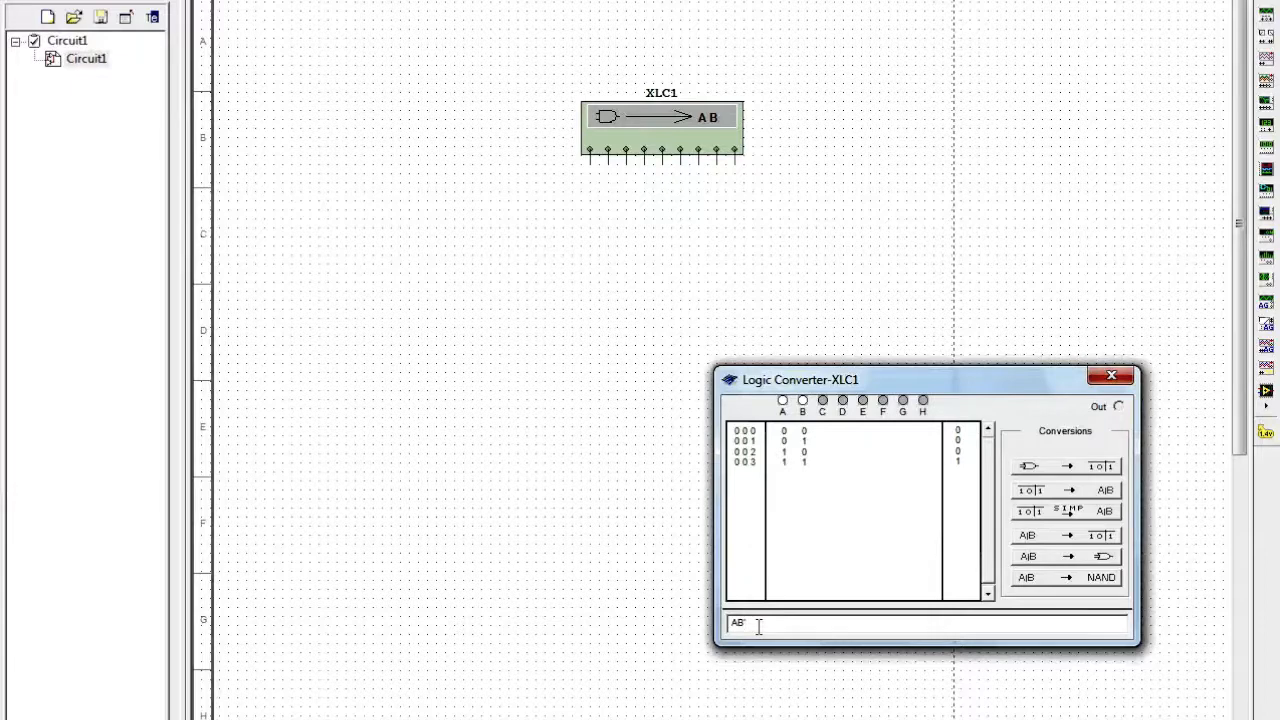
{"action": "type", "text": "+"}
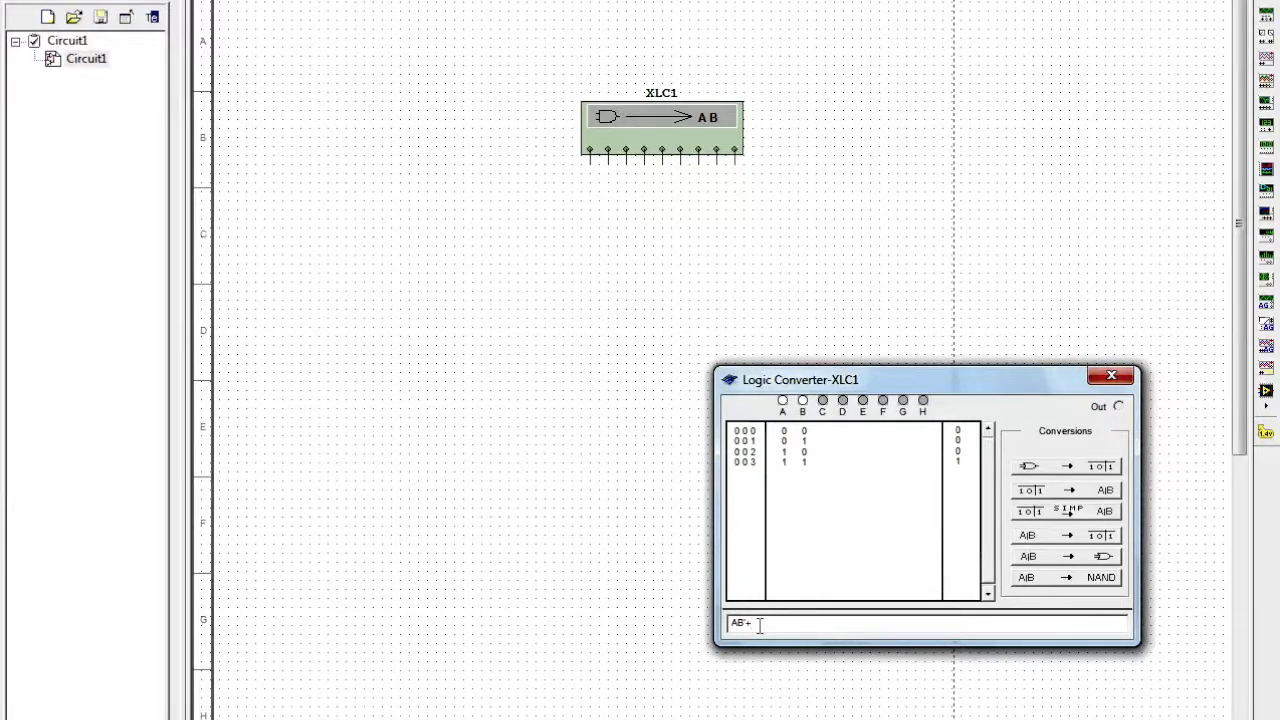
{"action": "type", "text": "A"}
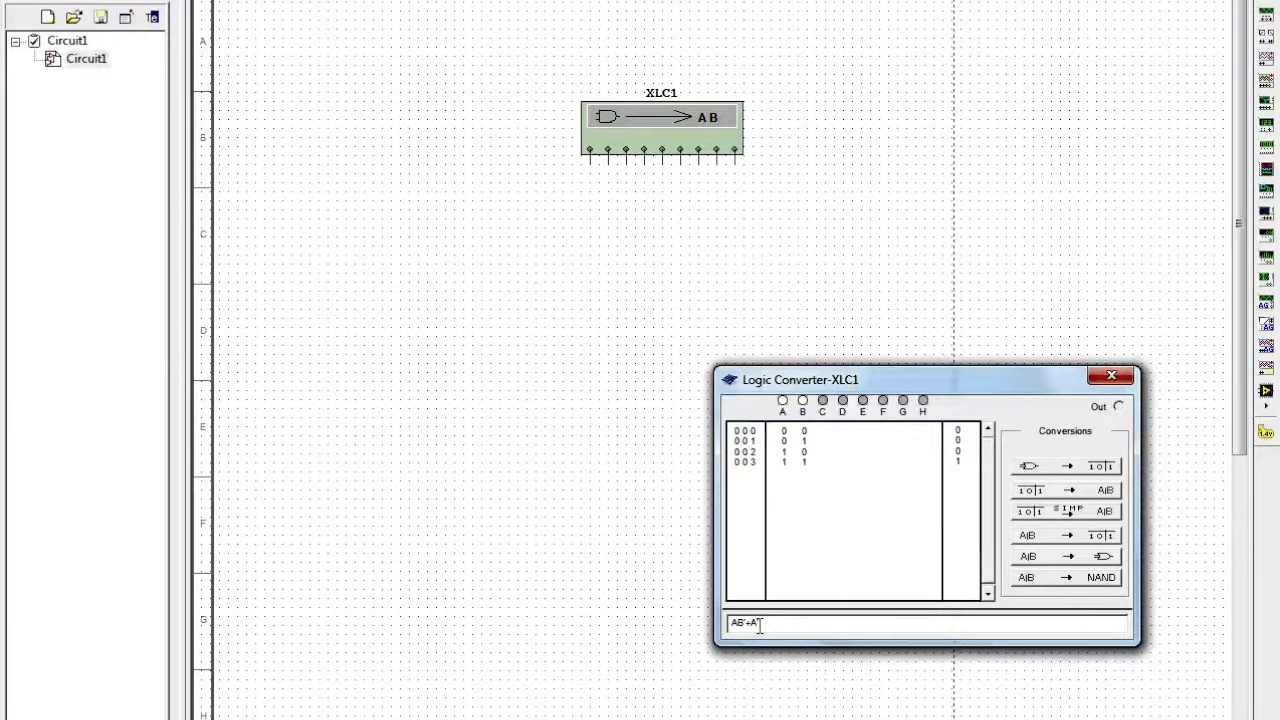
{"action": "type", "text": "BD"}
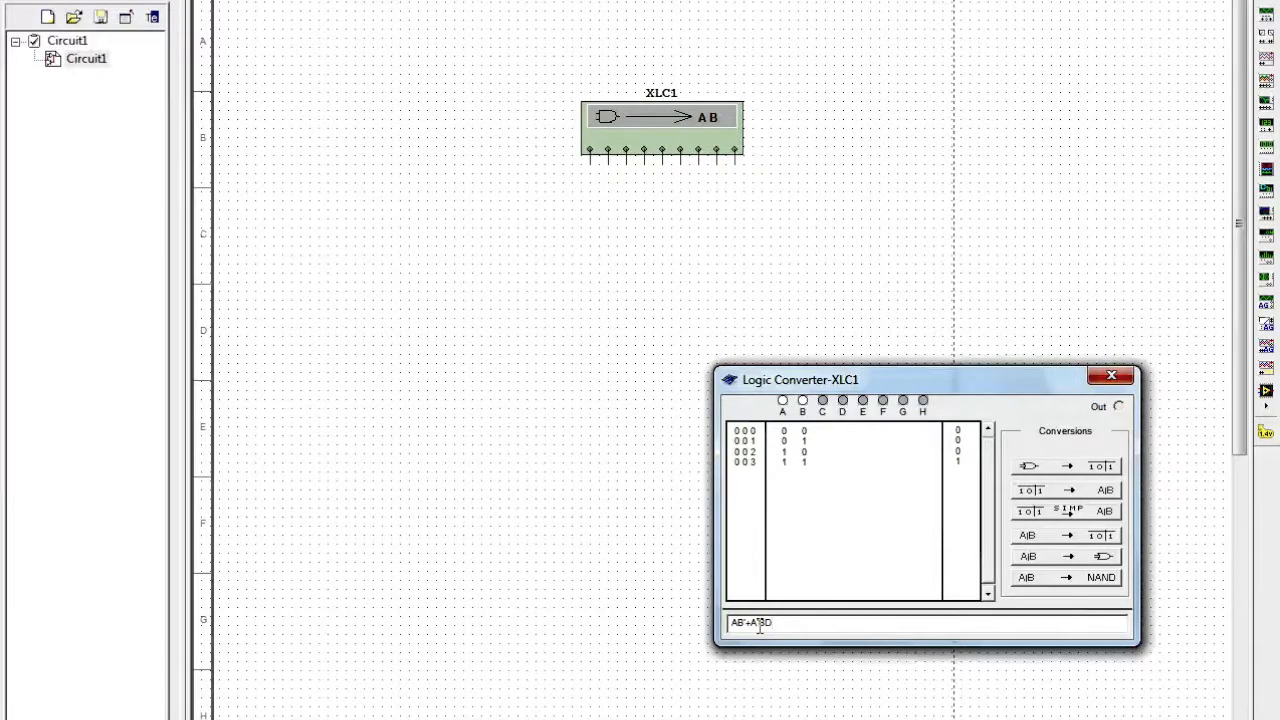
Extend the expression with the terms + BD + A'B.
{"action": "type", "text": "+"}
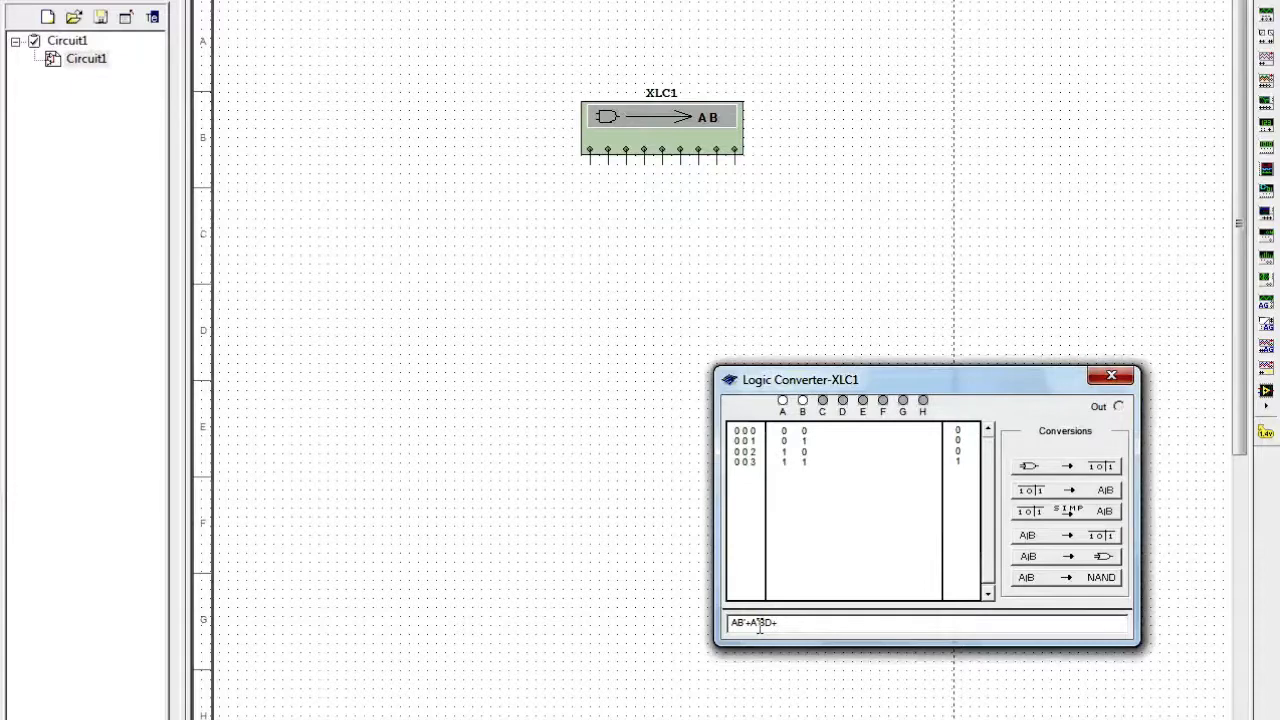
{"action": "type", "text": "B'C'"}
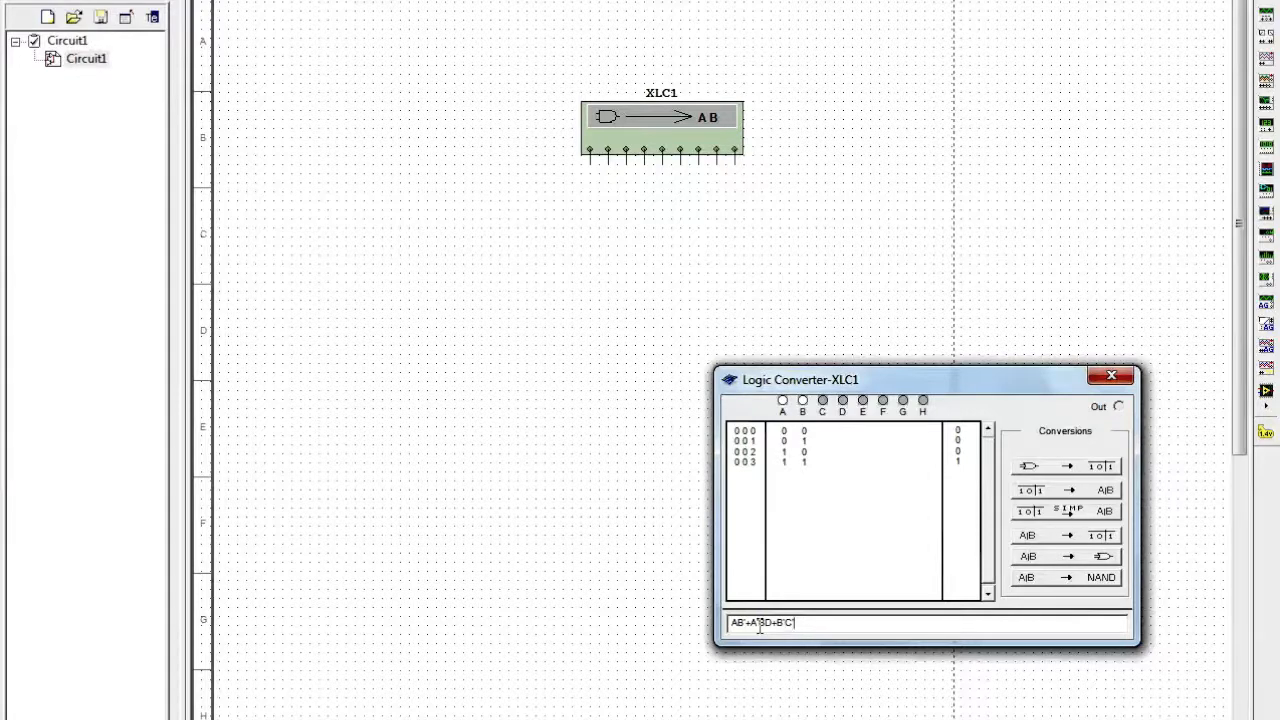
{"action": "type", "text": "D"}
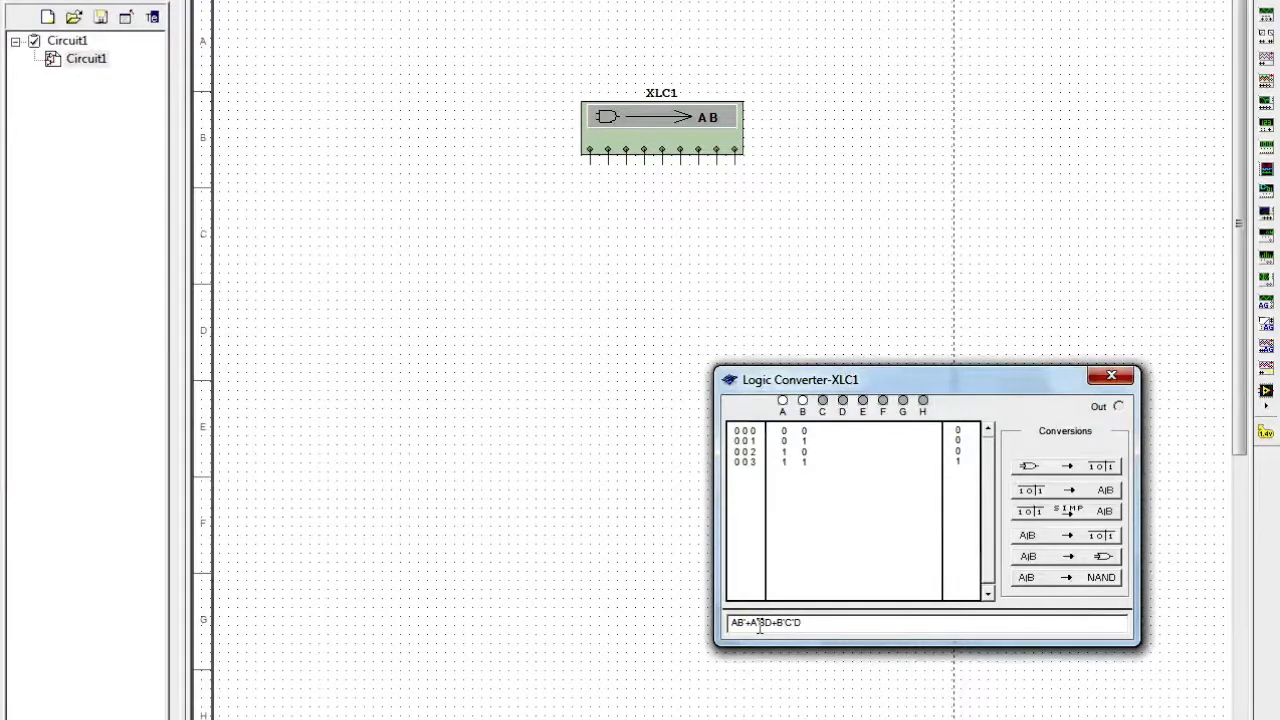
{"action": "type", "text": "+B'C'"}
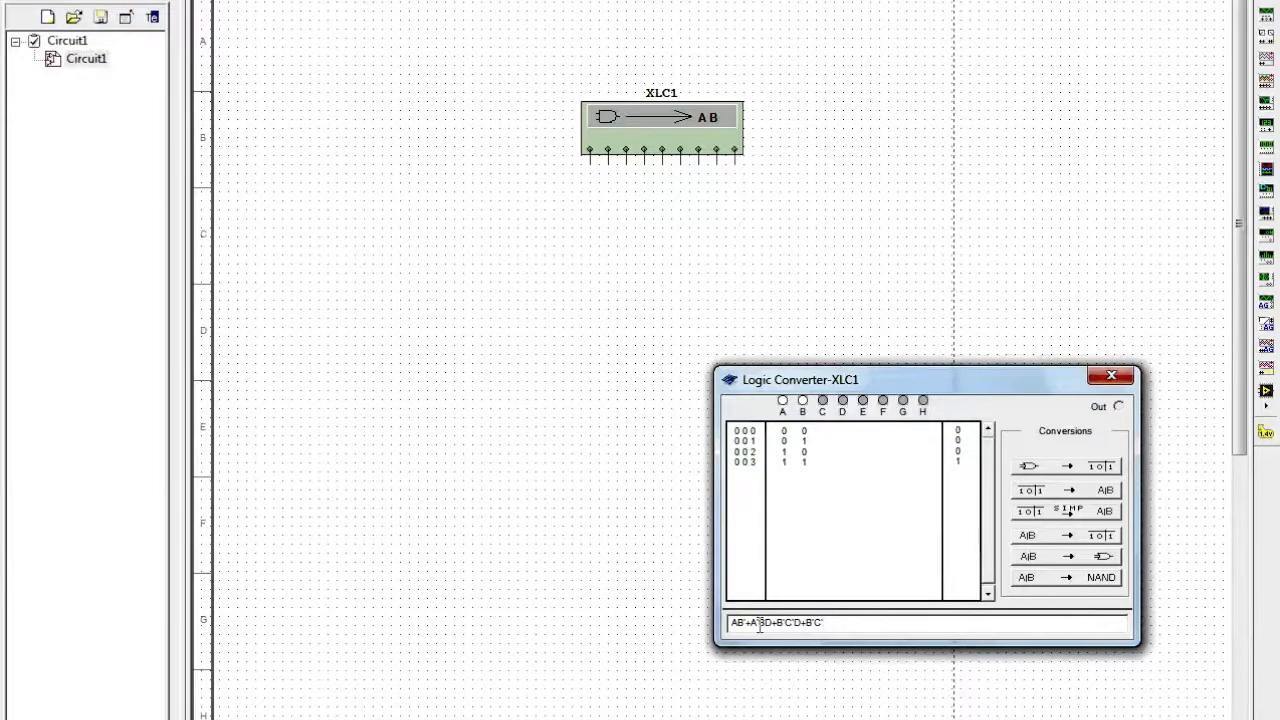
{"action": "type", "text": "+"}
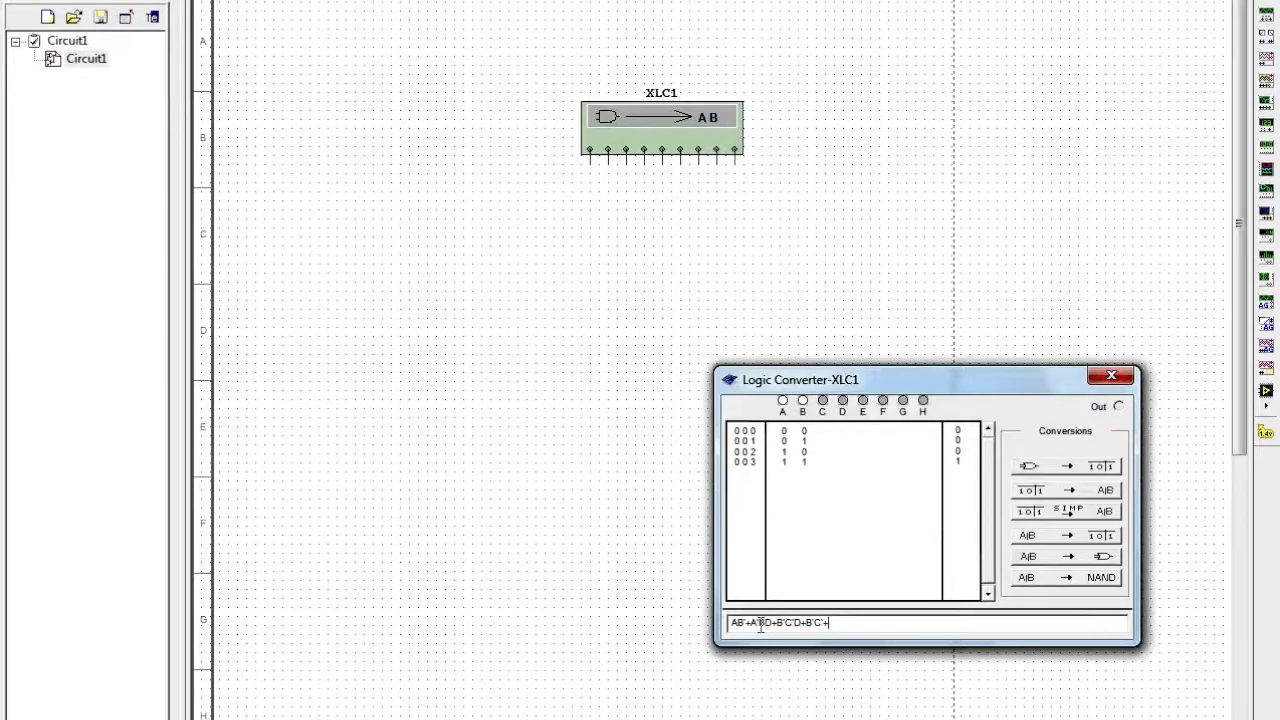
{"action": "type", "text": "A"}
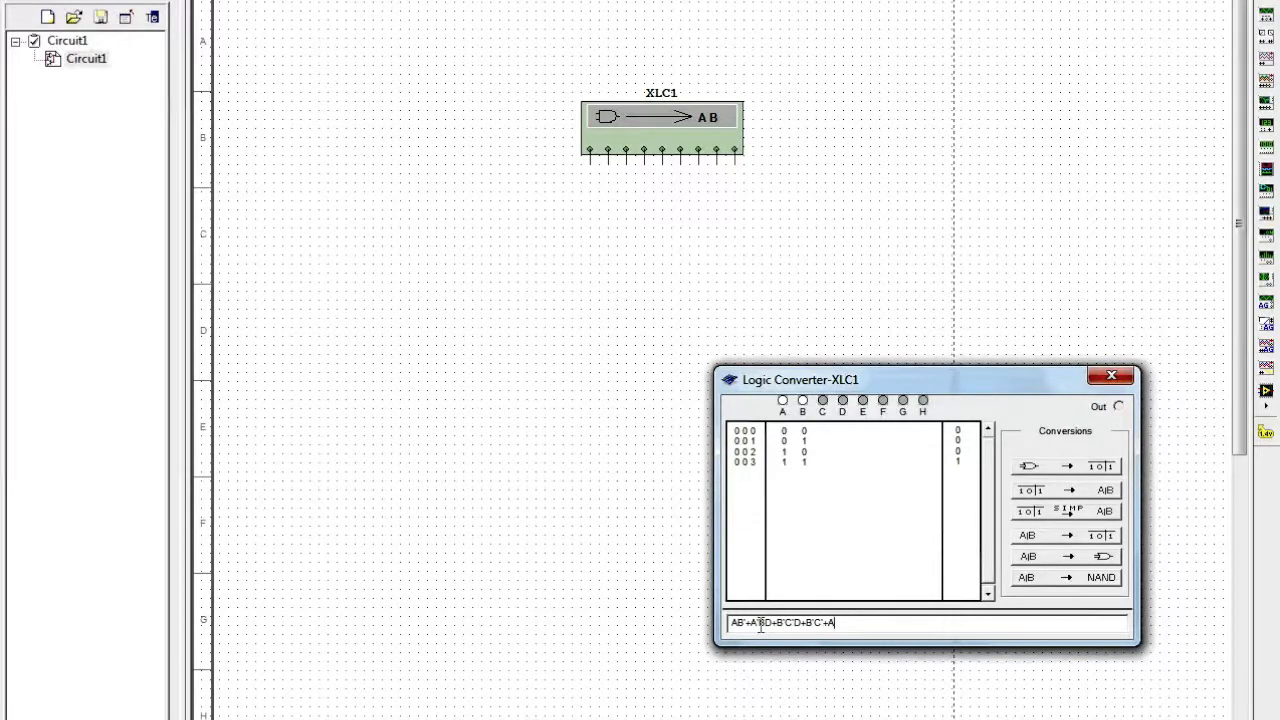
{"action": "type", "text": "'BCD"}
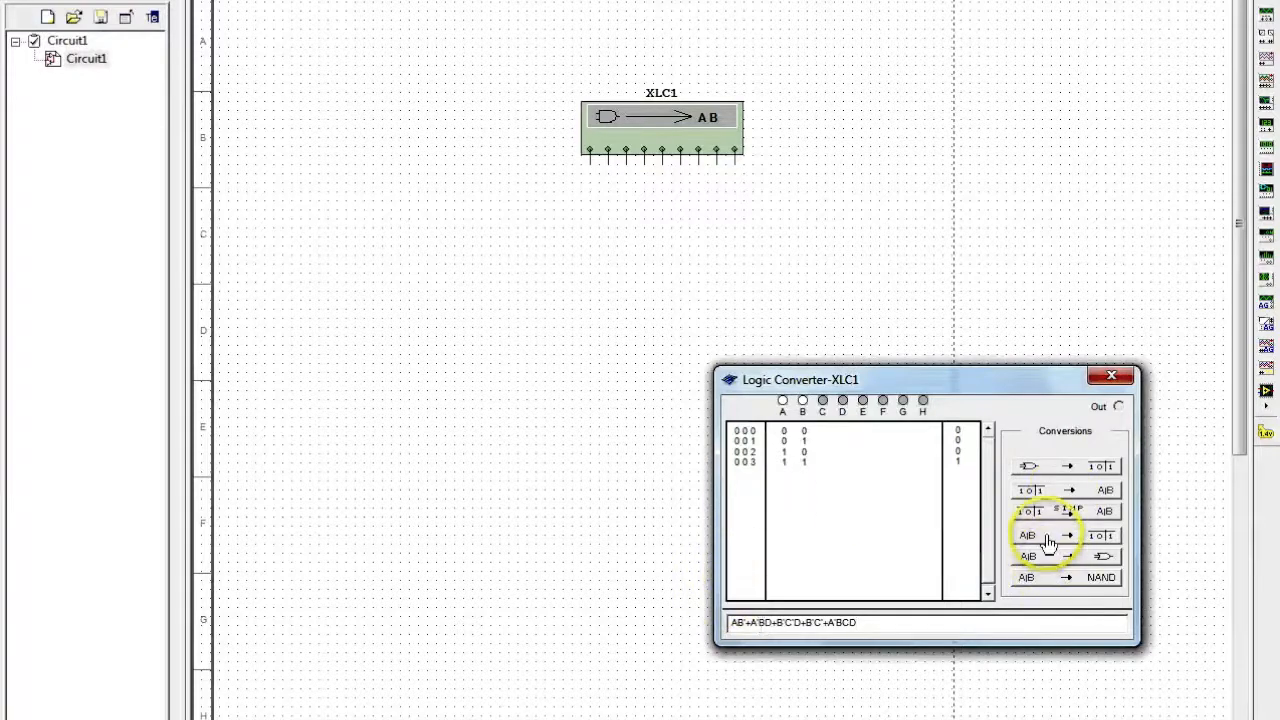
{"action": "mouse_move", "coordinate": [1040, 592]}
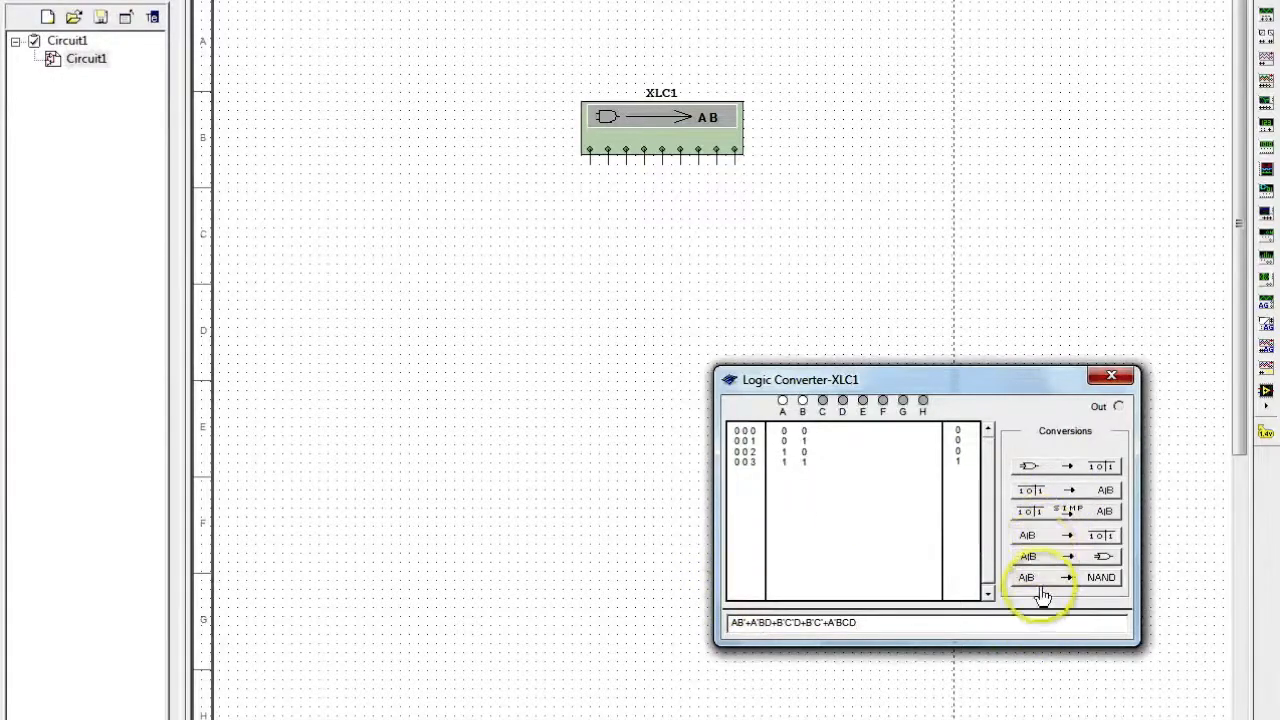
{"action": "mouse_move", "coordinate": [1044, 542]}
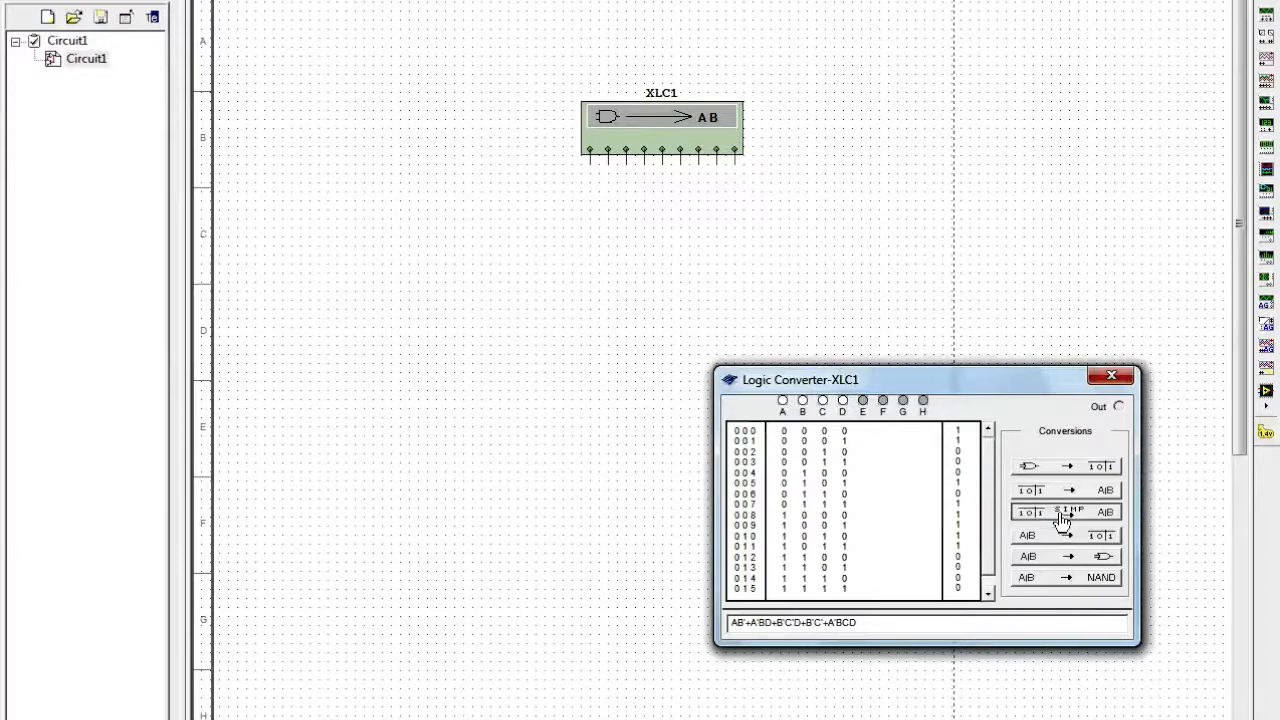
Simplify the 16-row truth table to A'BD + B'C' + AB'.
{"action": "left_click", "coordinate": [1064, 512]}
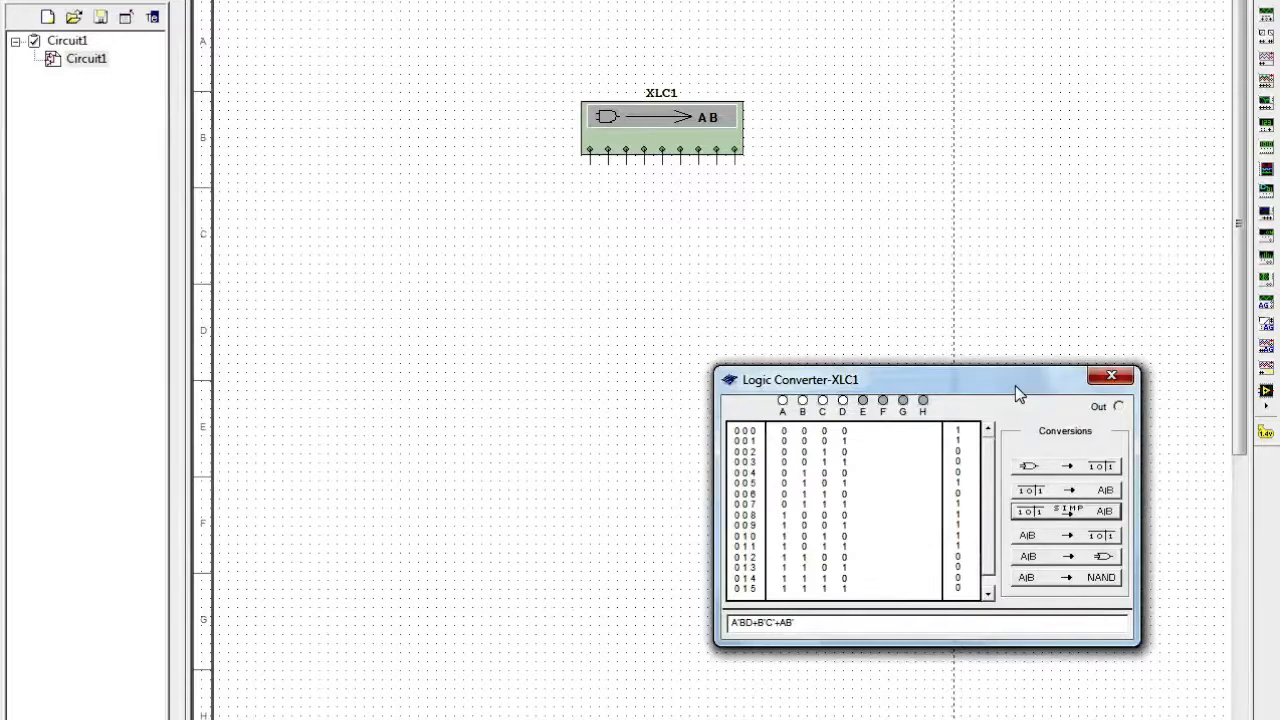
{"action": "mouse_move", "coordinate": [1210, 496]}
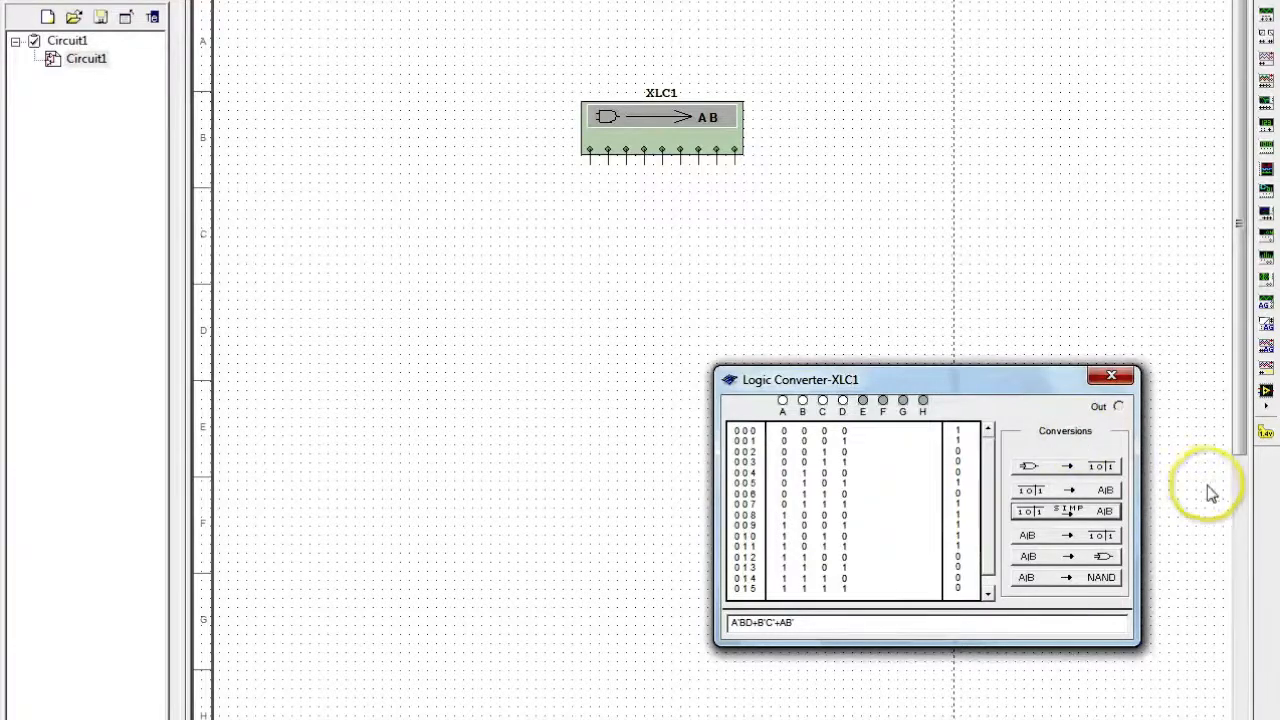
{"action": "mouse_move", "coordinate": [1040, 562]}
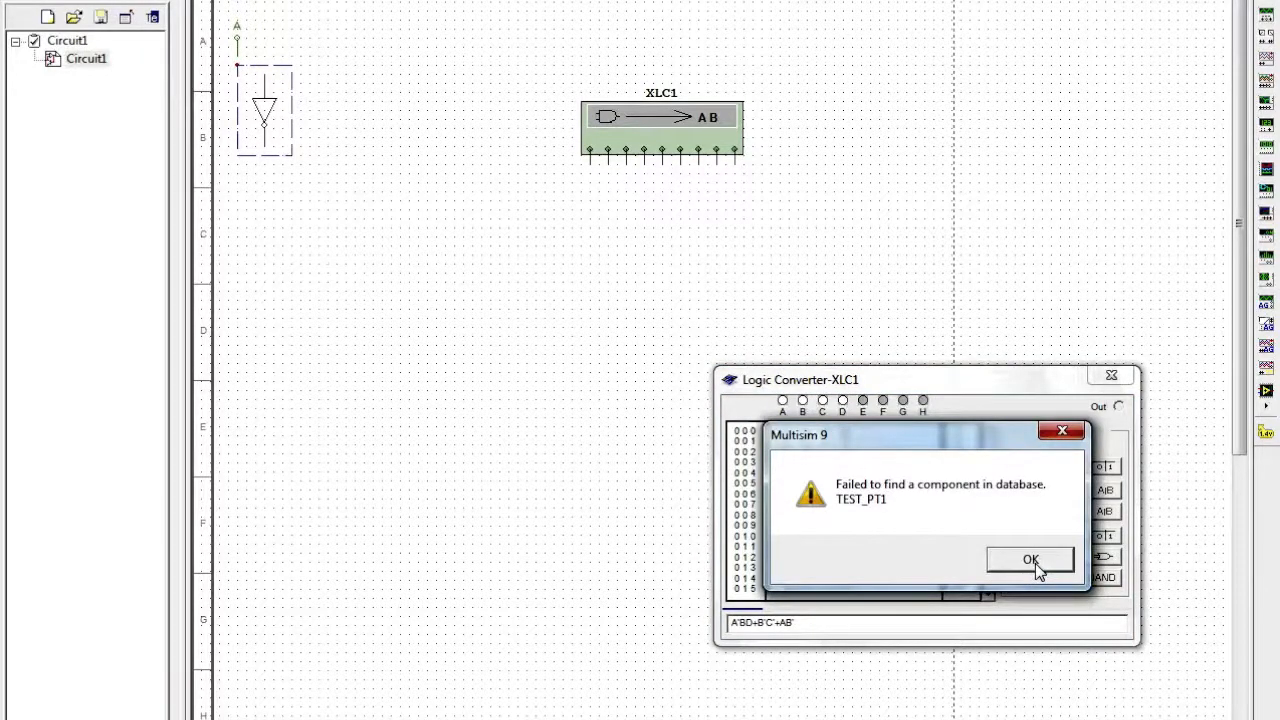
Dismiss the two 'Failed to find a component in database' errors from the gate conversion.
{"action": "left_click", "coordinate": [1028, 560]}
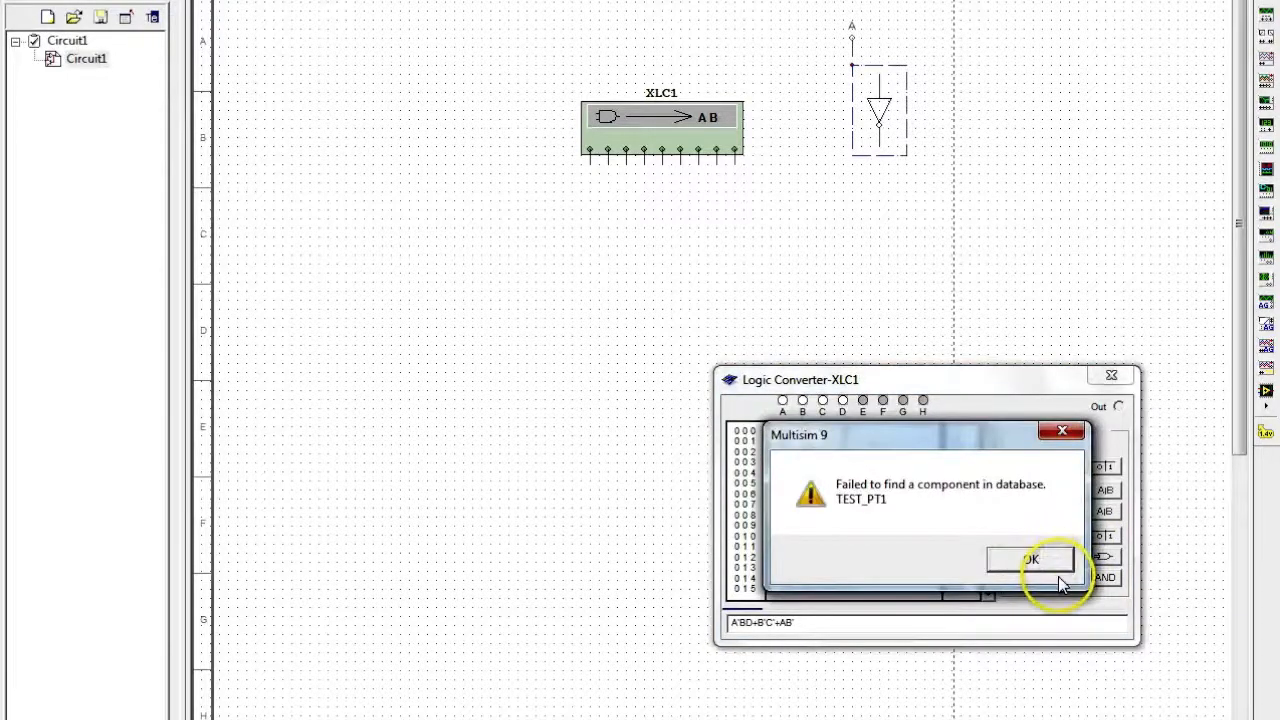
{"action": "left_click", "coordinate": [1032, 560]}
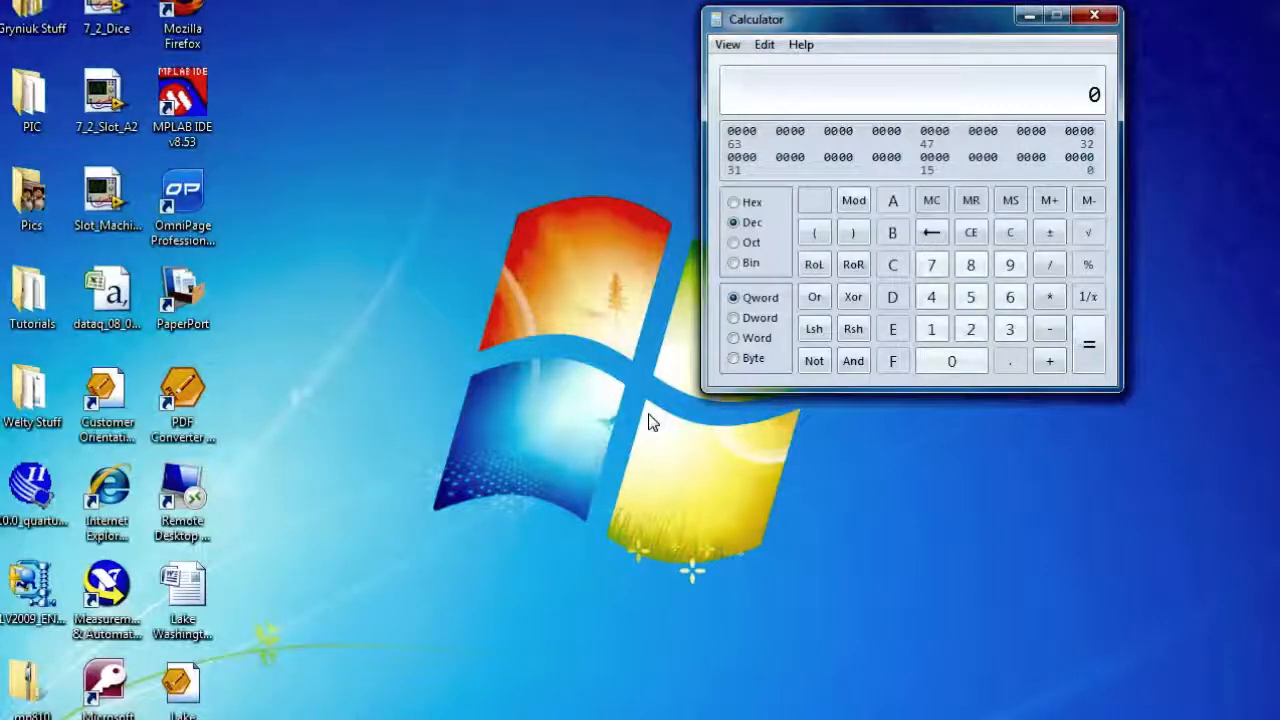
Bring the desktop with Calculator into view, then return to Multisim's empty schematic.
{"action": "left_click", "coordinate": [1076, 20]}
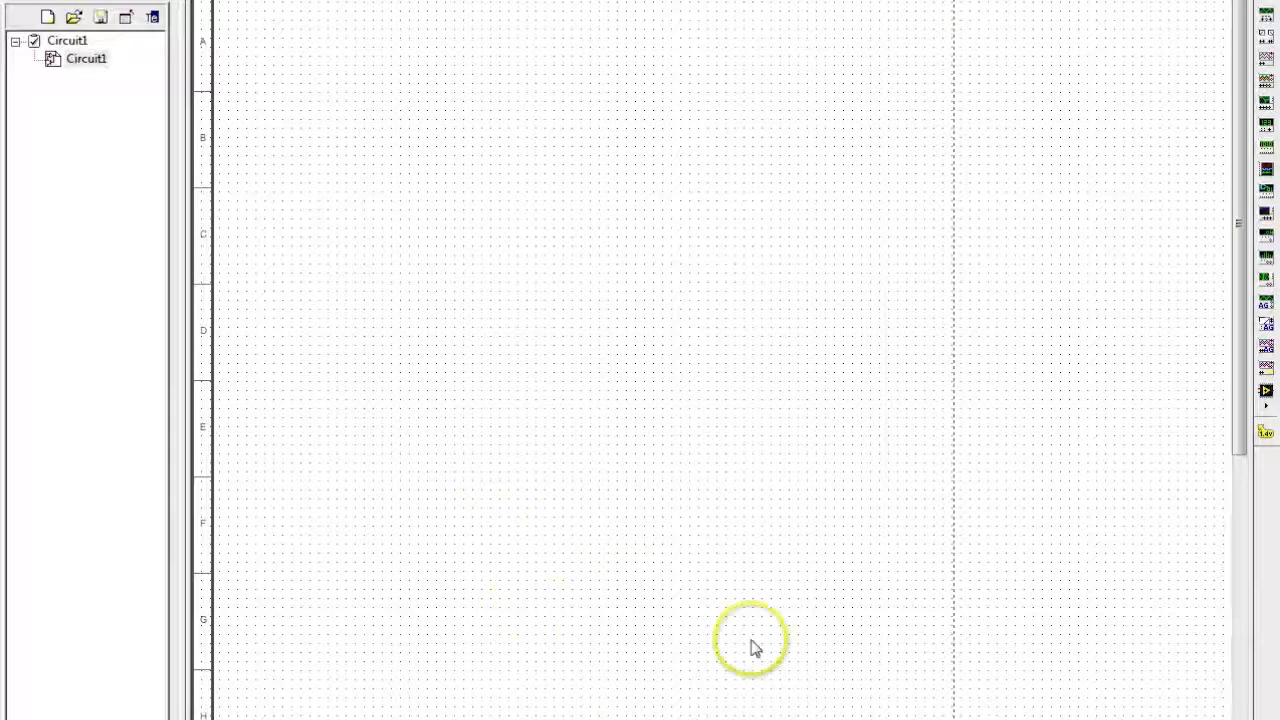
{"action": "mouse_move", "coordinate": [1268, 150]}
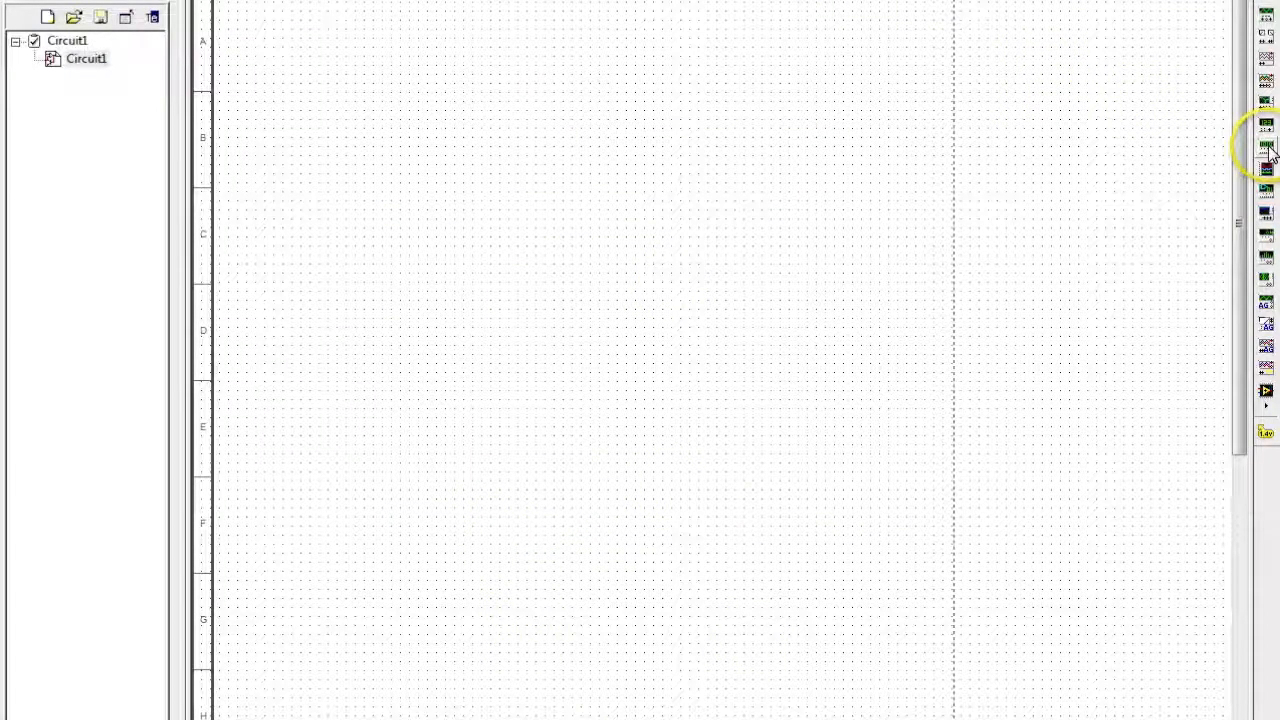